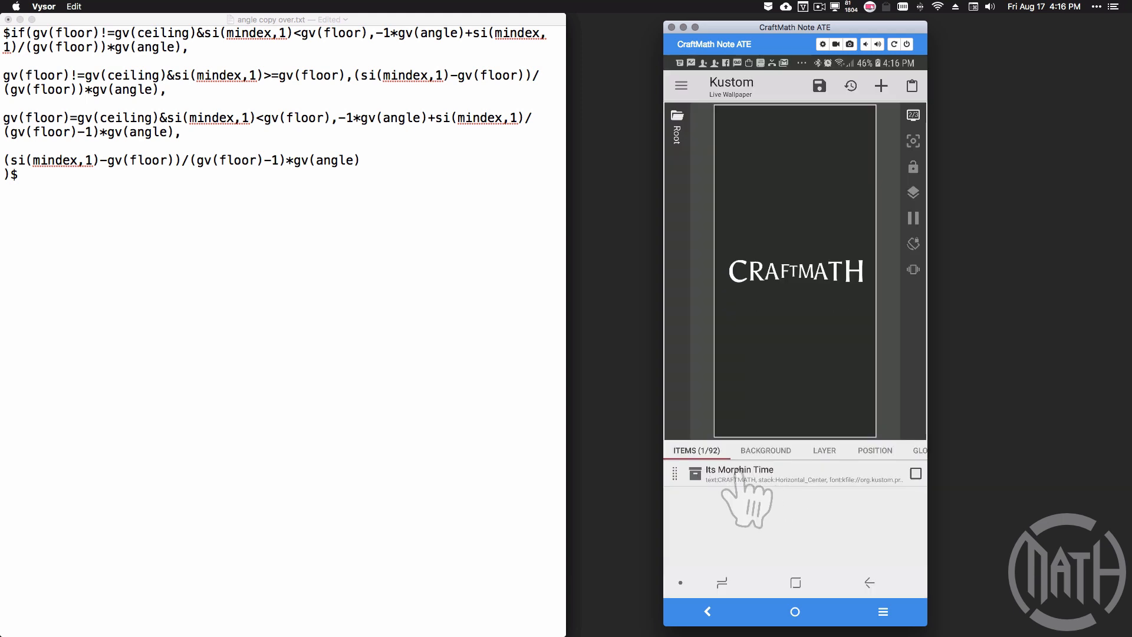
Open the CRAFTMATH morphing text and set stack to Horizontal_Bottom after trying Horizontal_Top
left_click(737, 469)
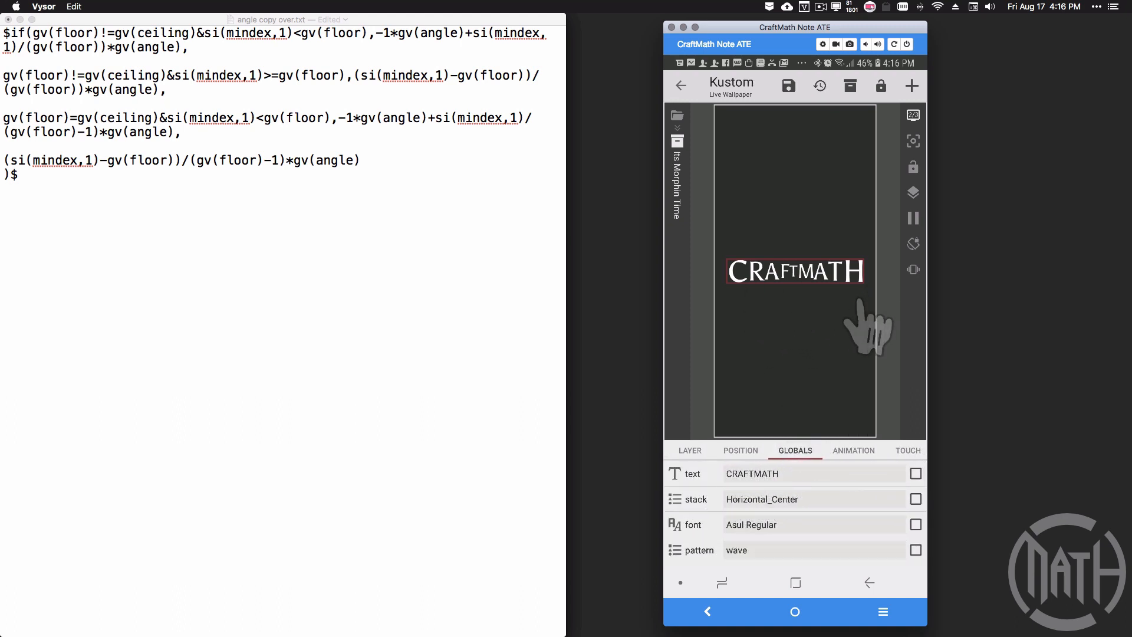
mouse_move(758, 527)
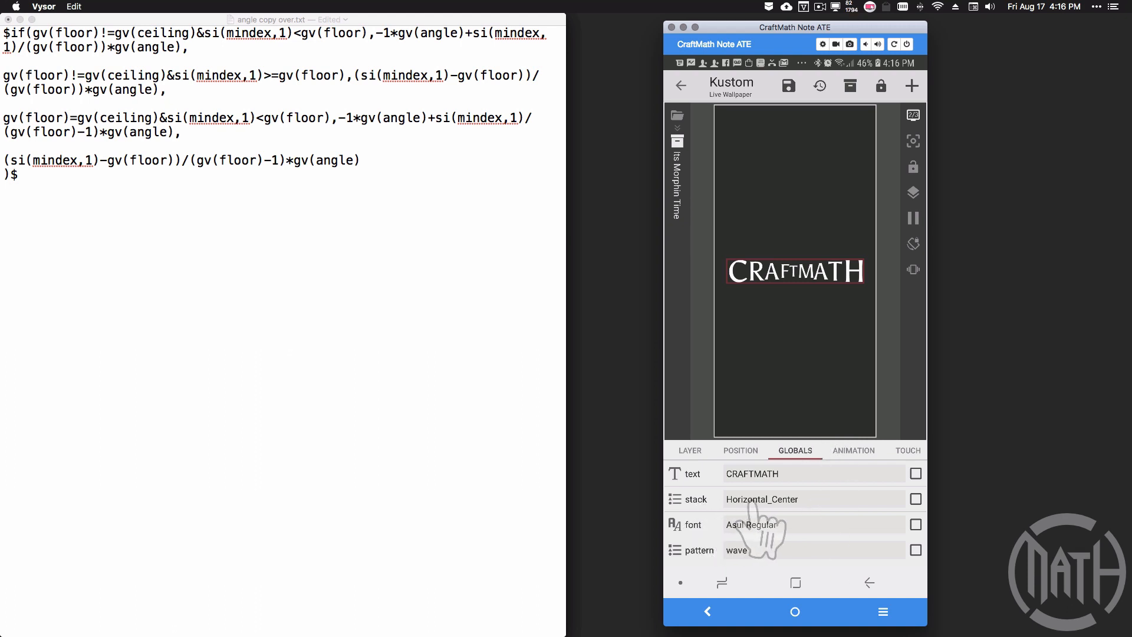
mouse_move(751, 296)
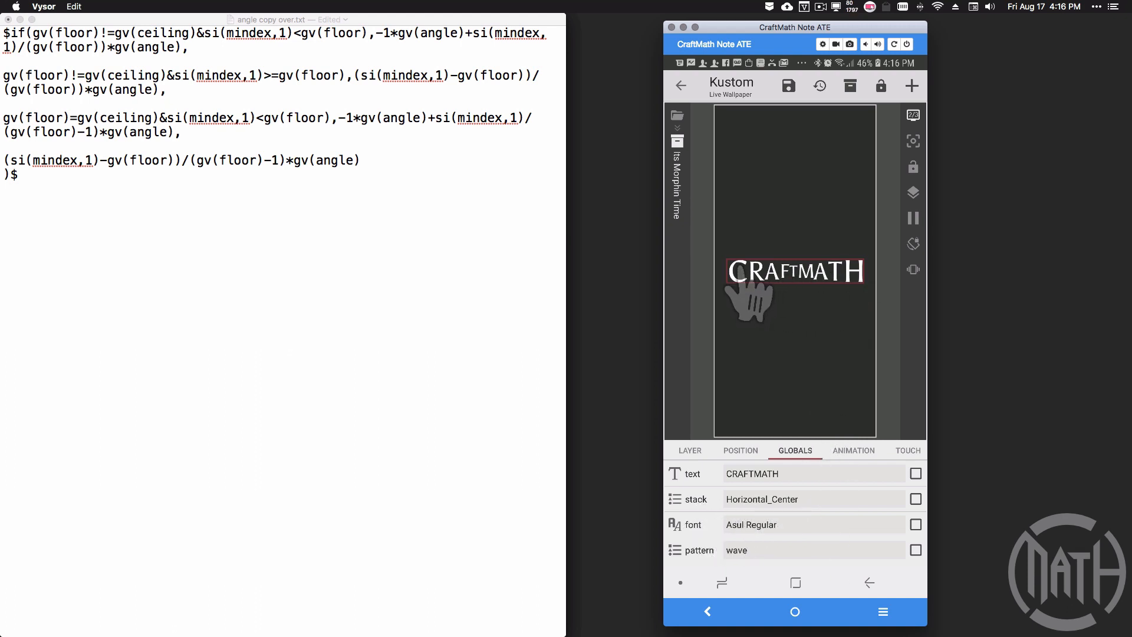
mouse_move(839, 297)
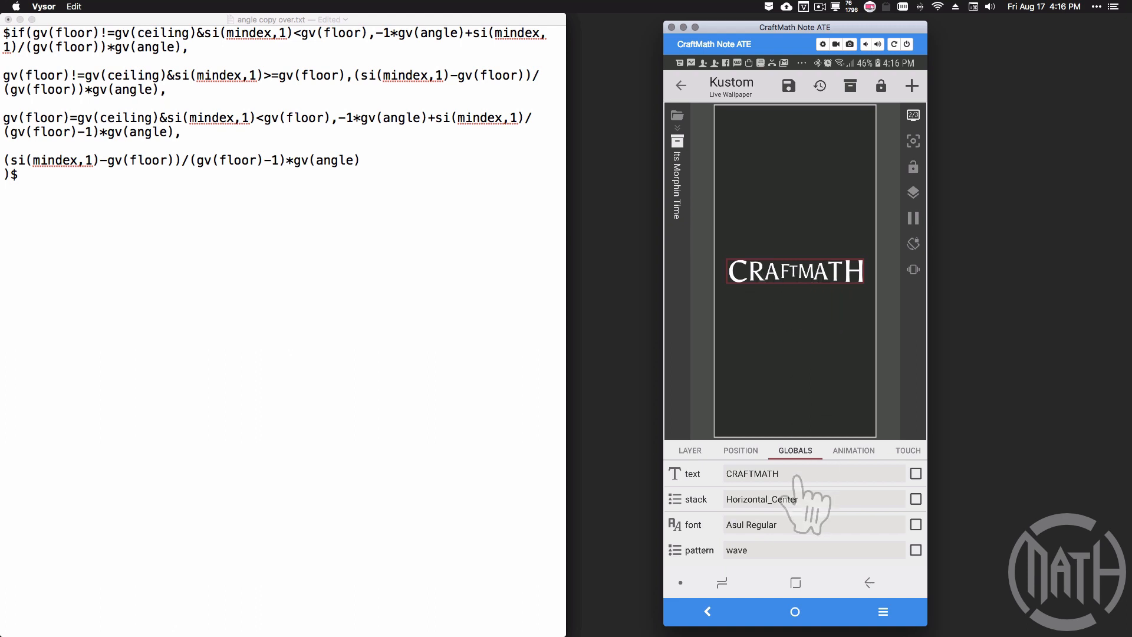
left_click(761, 499)
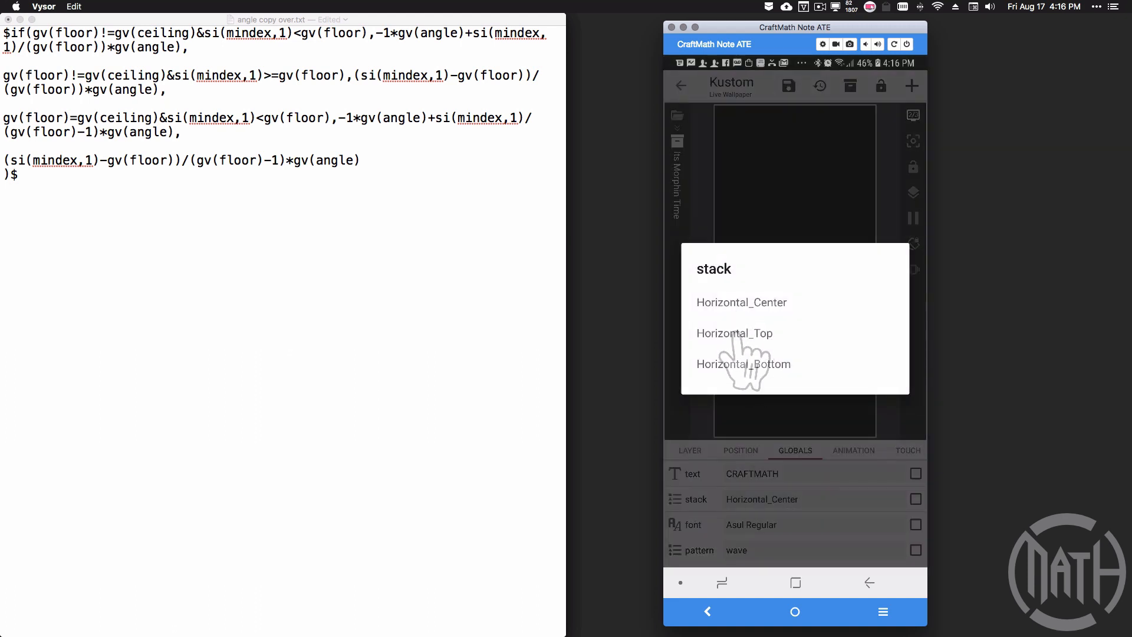
left_click(734, 333)
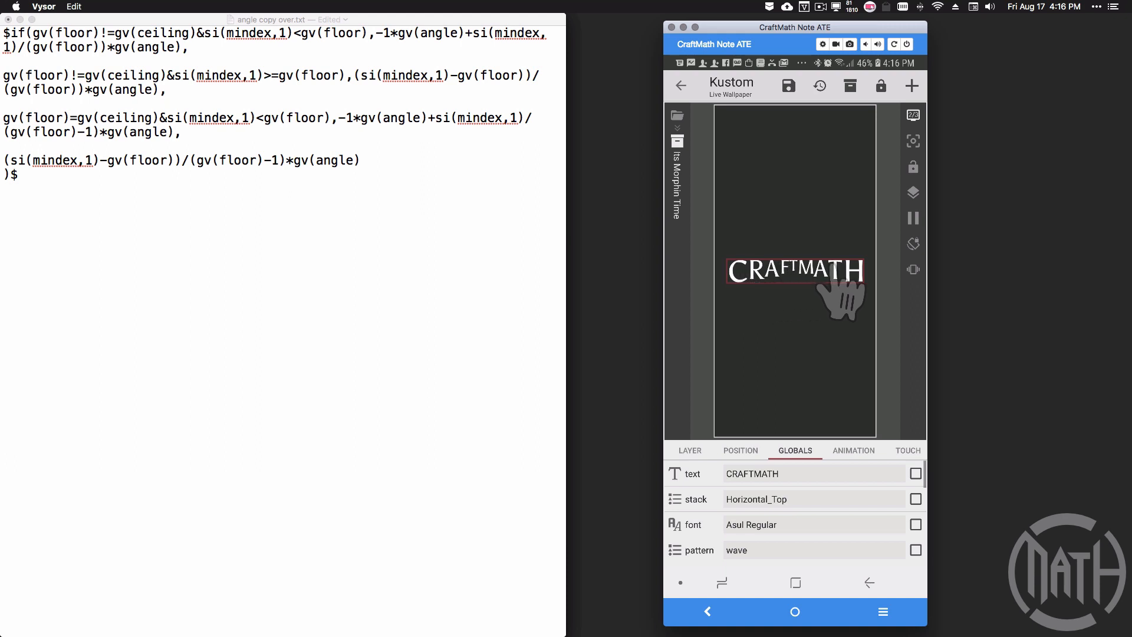
left_click(756, 499)
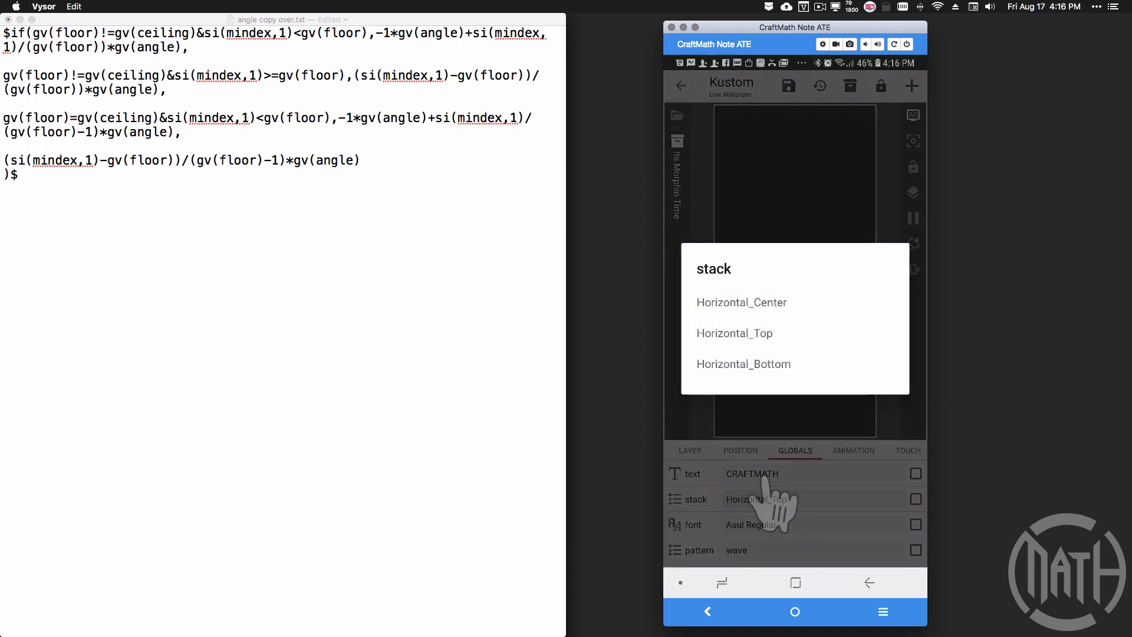
left_click(743, 364)
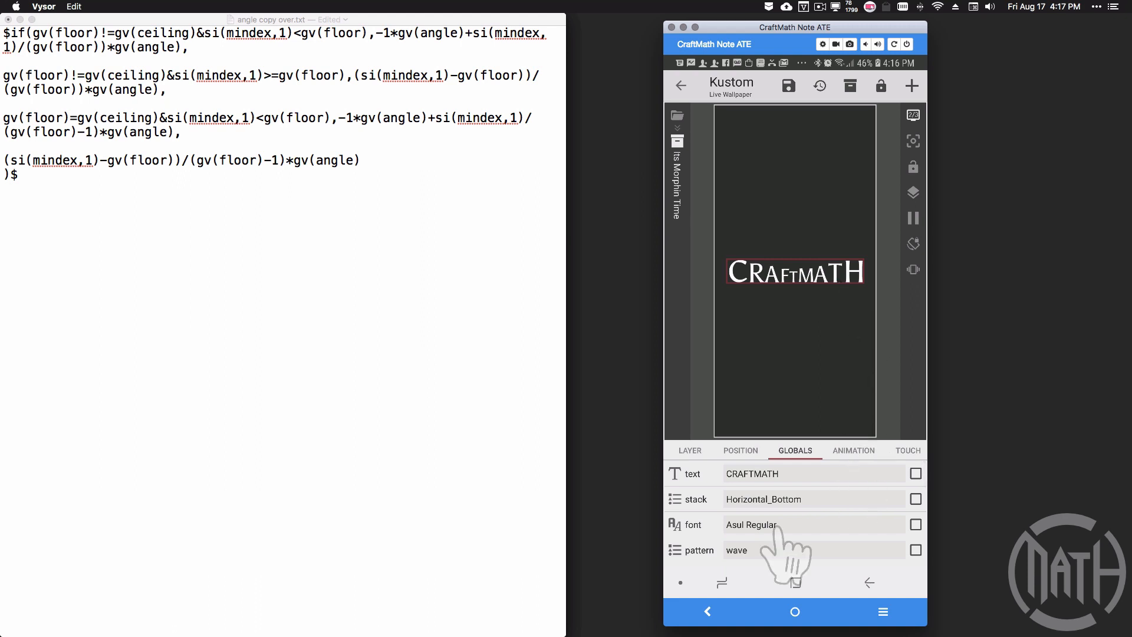
Try linear pattern, set txtszend to 105 and txtszbeg to 70, then restore wave
left_click(736, 549)
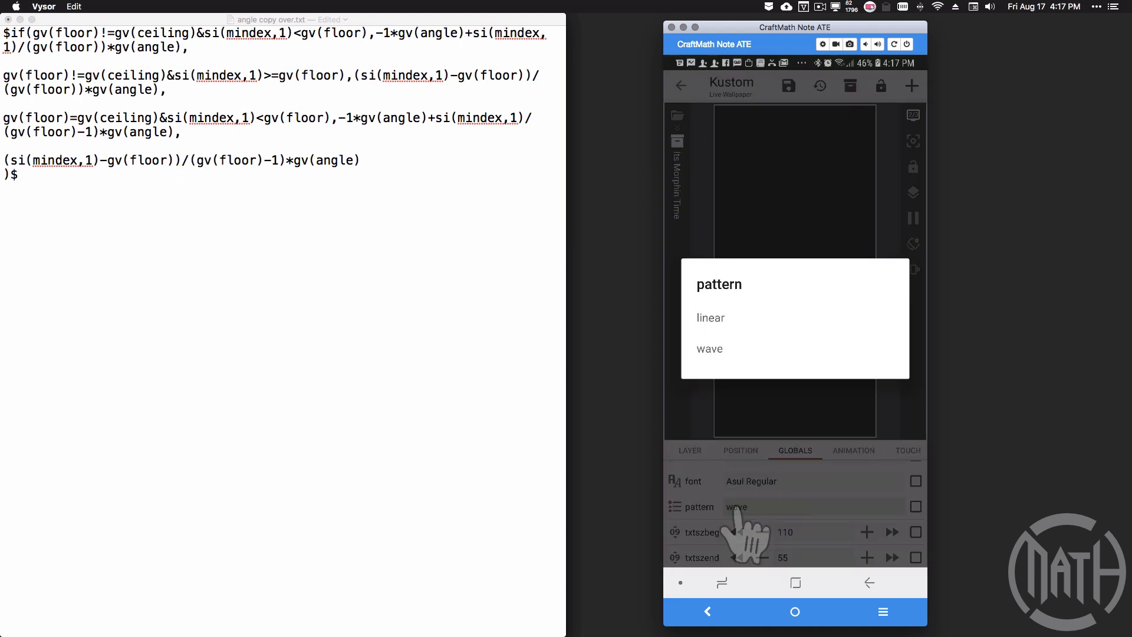
left_click(711, 318)
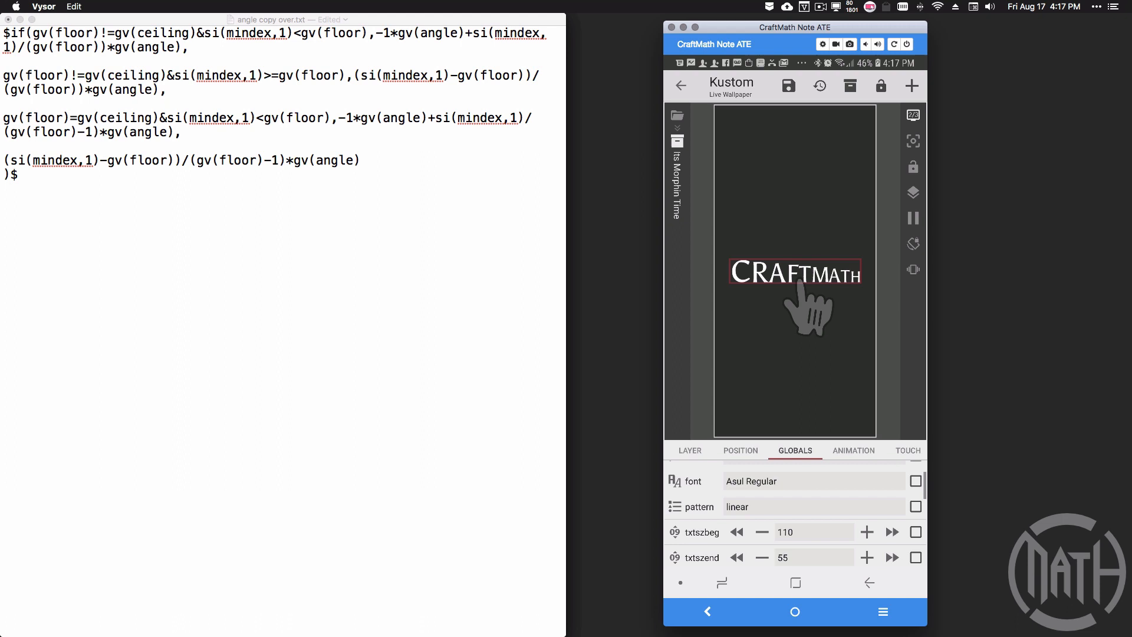
mouse_move(751, 303)
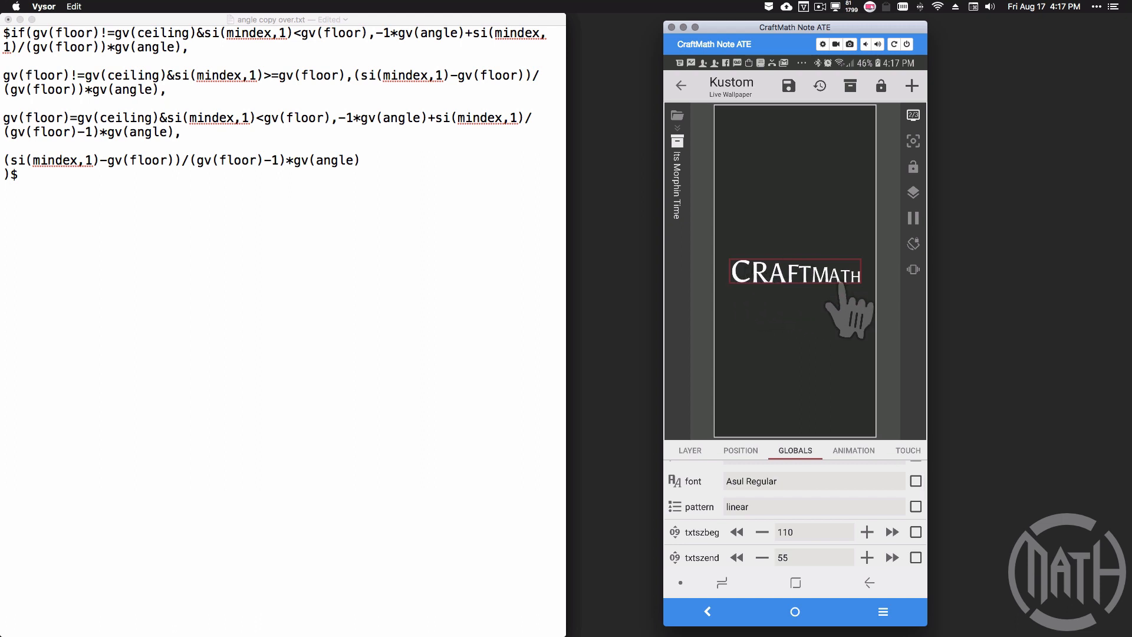
left_click(892, 557)
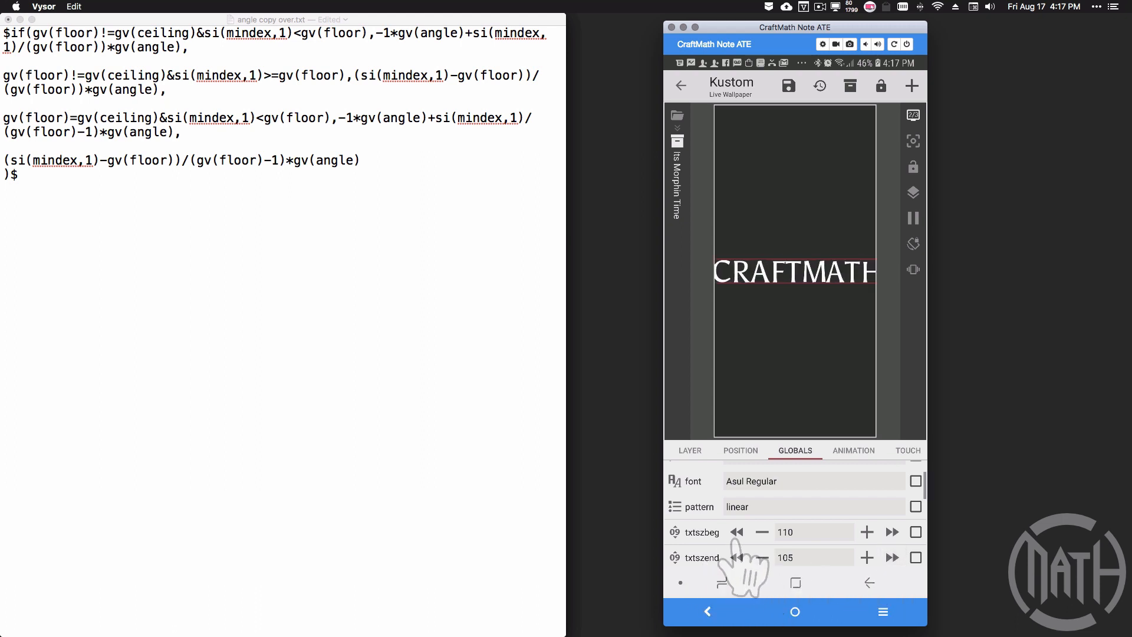
left_click(737, 532)
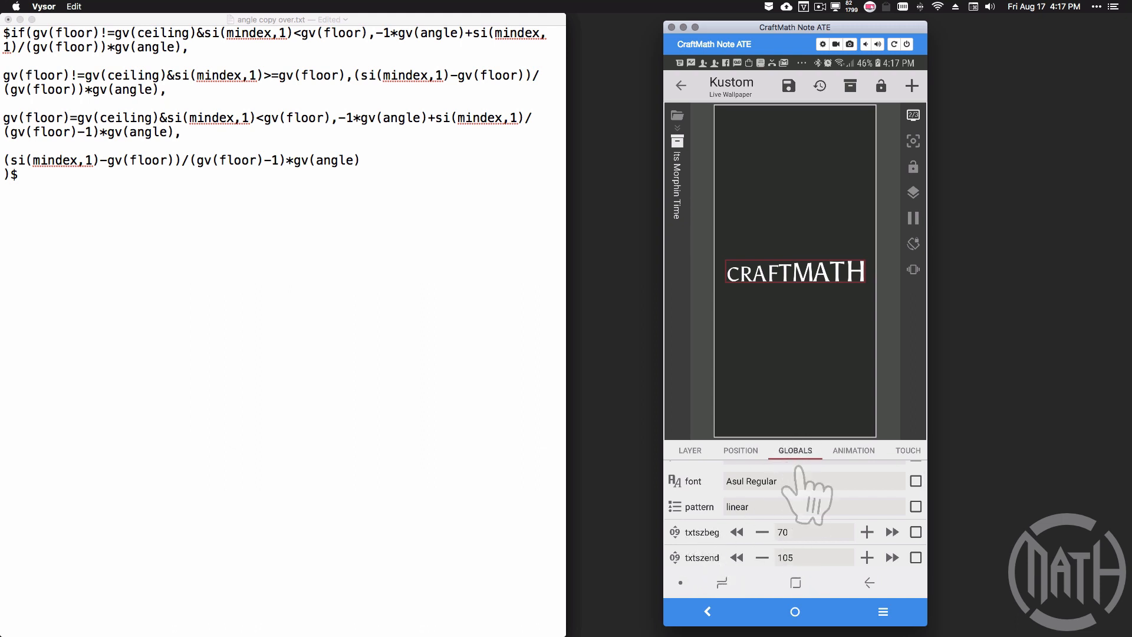
mouse_move(877, 336)
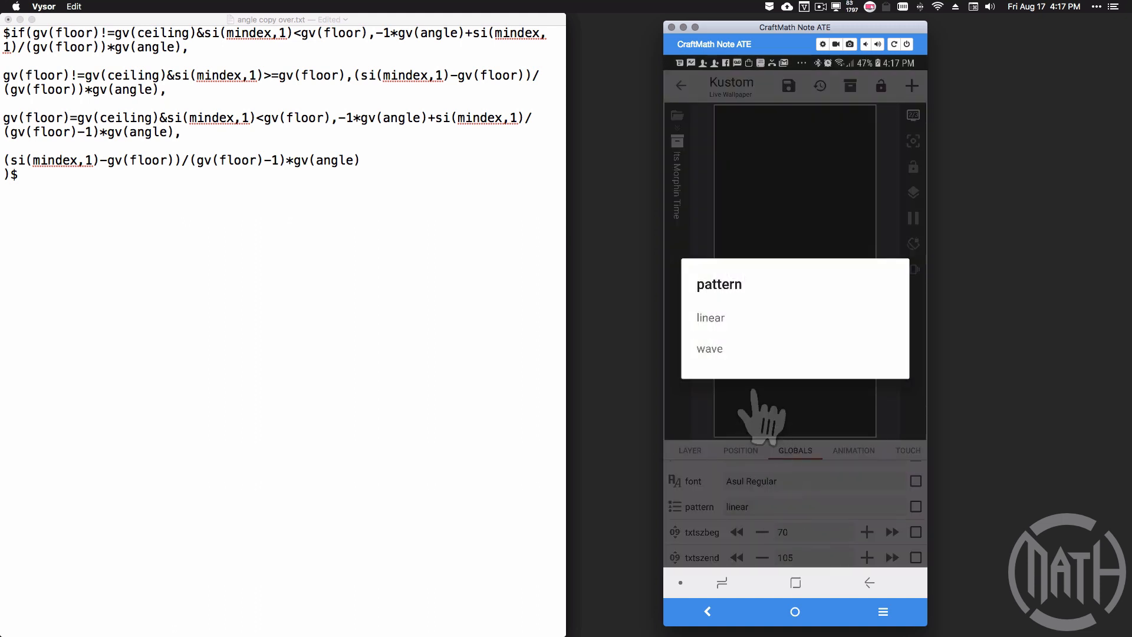
left_click(710, 348)
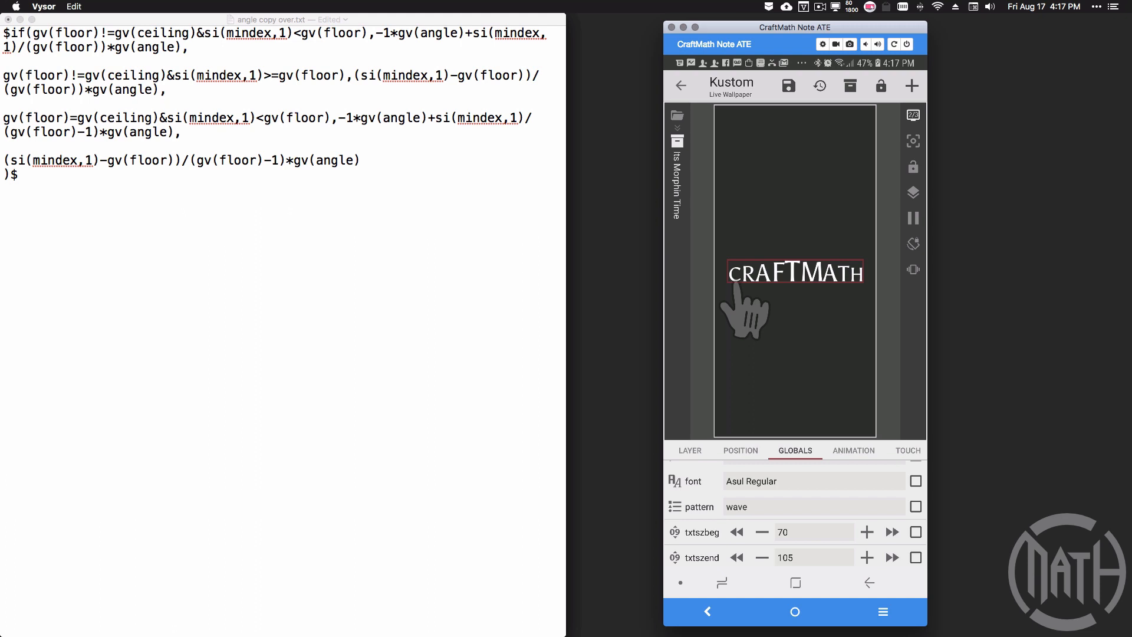
mouse_move(794, 303)
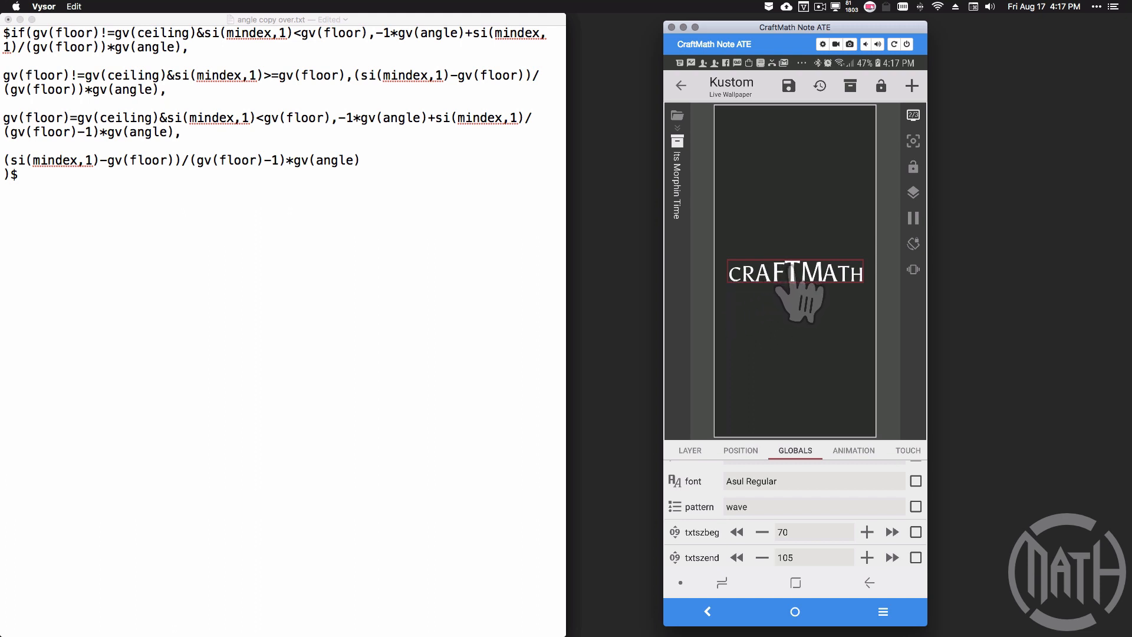
mouse_move(718, 585)
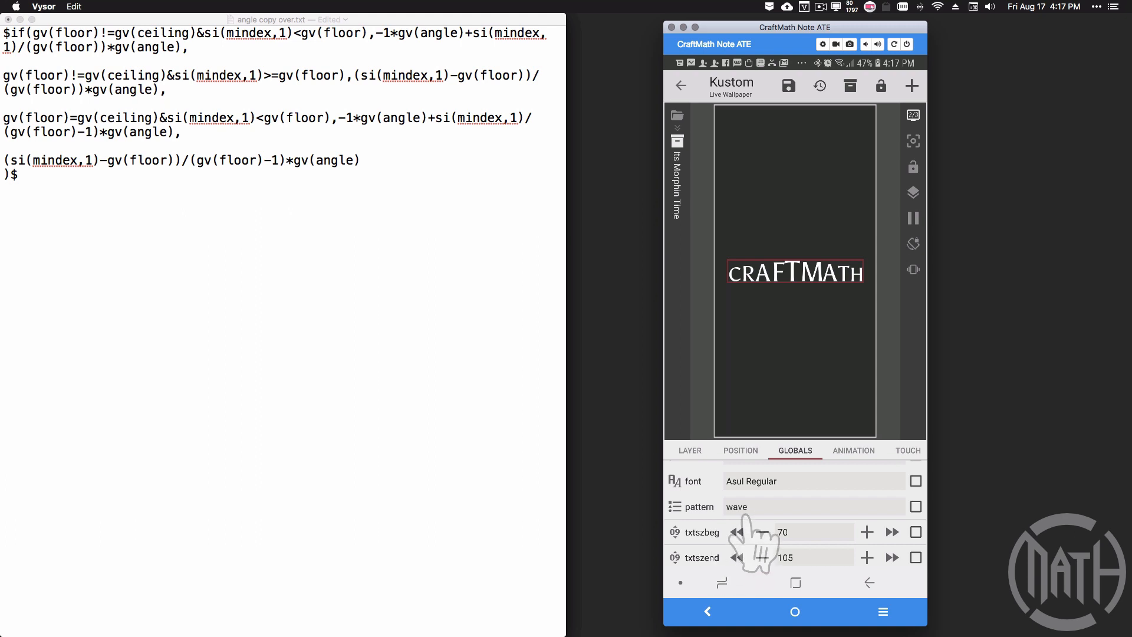
Keep the size pattern as wave and adjust the letter skew
left_click(808, 506)
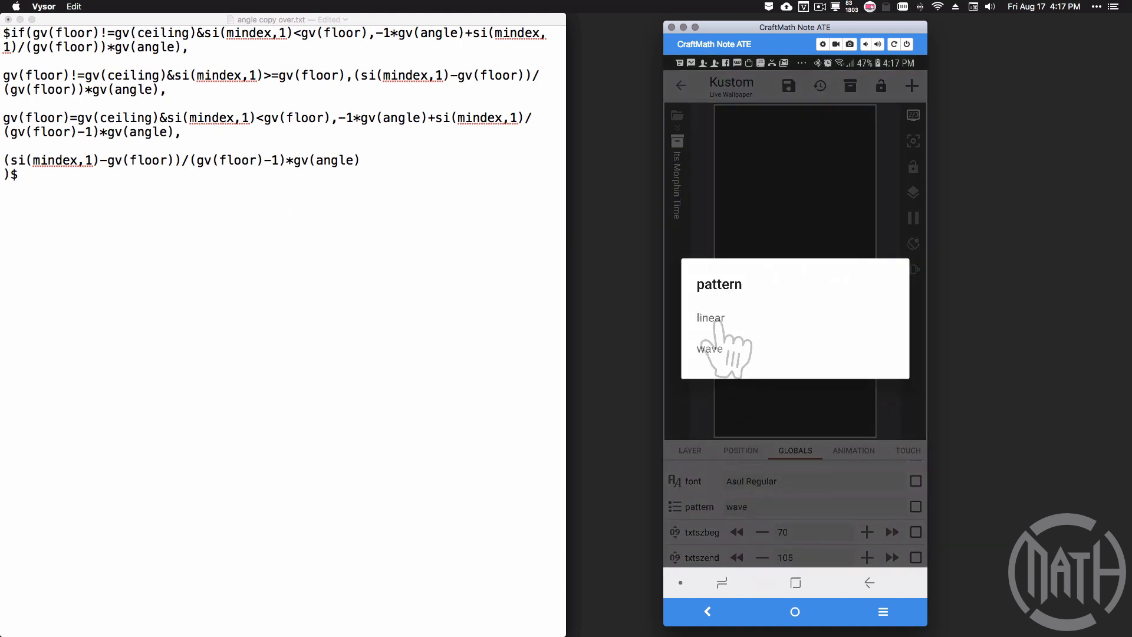
left_click(710, 348)
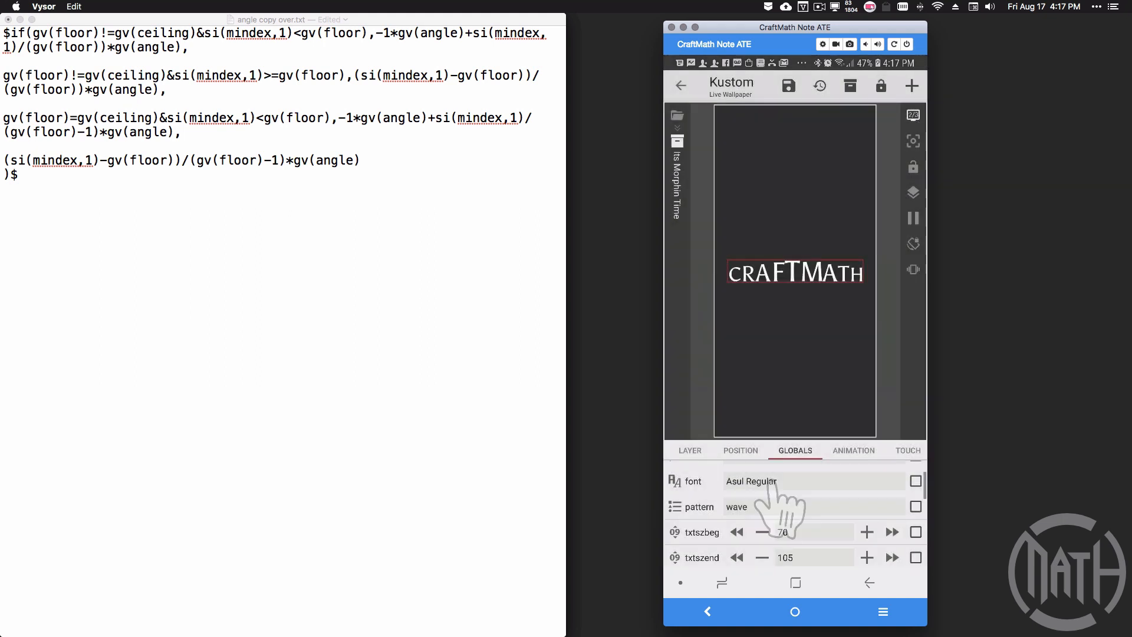
scroll("down", 3)
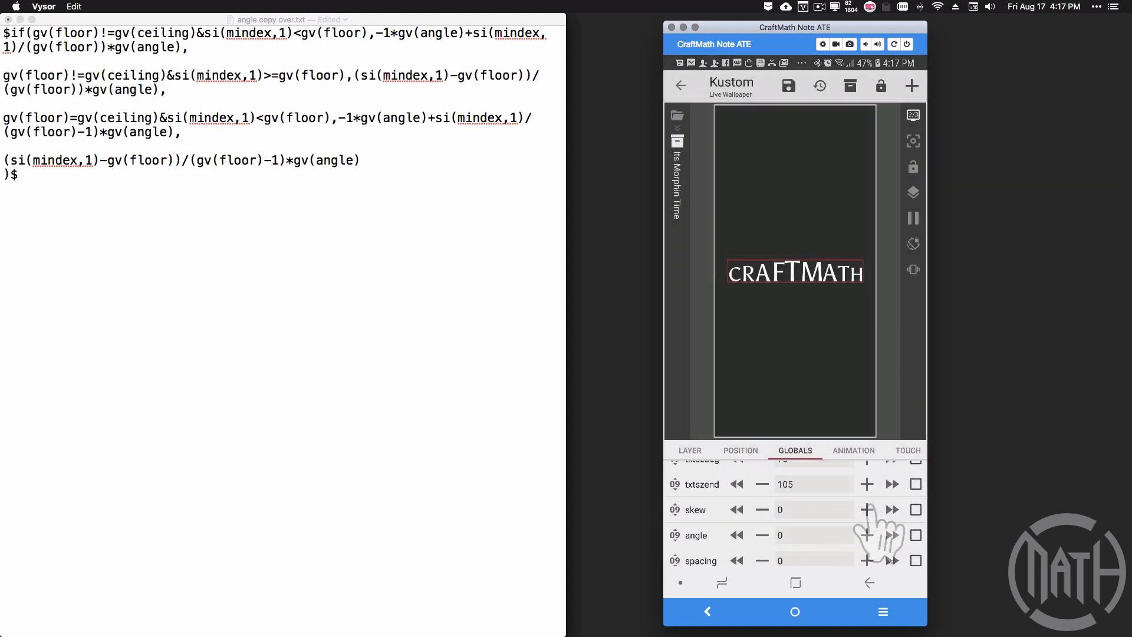
left_click(867, 509)
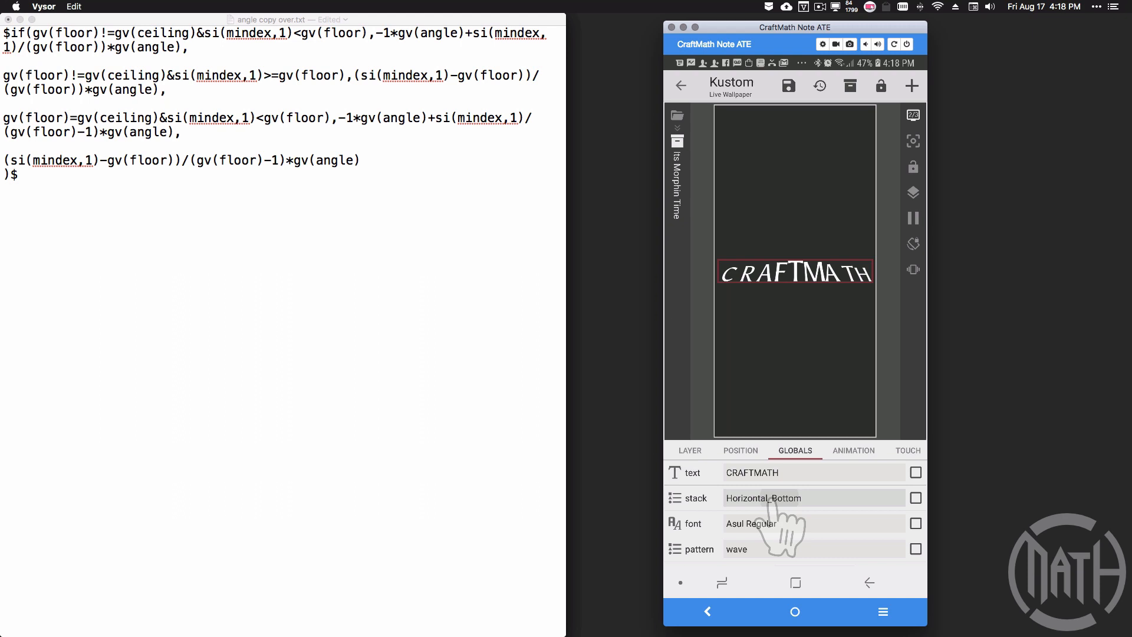
Set stack to Horizontal_Top, angle to -30, and lower txtszbeg to 40
left_click(762, 498)
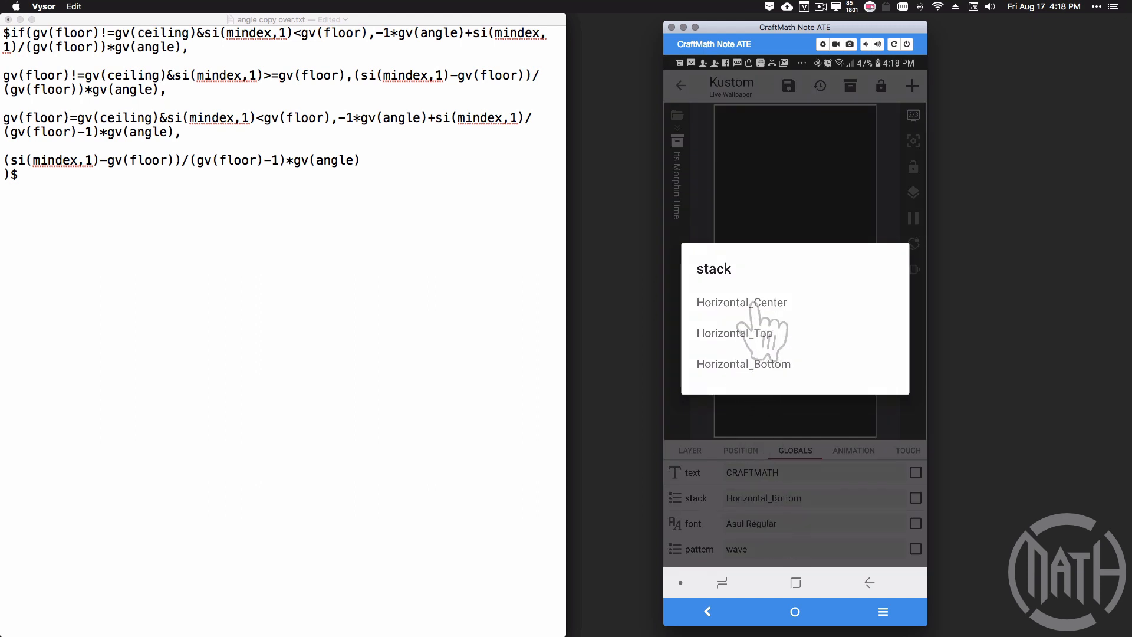
left_click(742, 302)
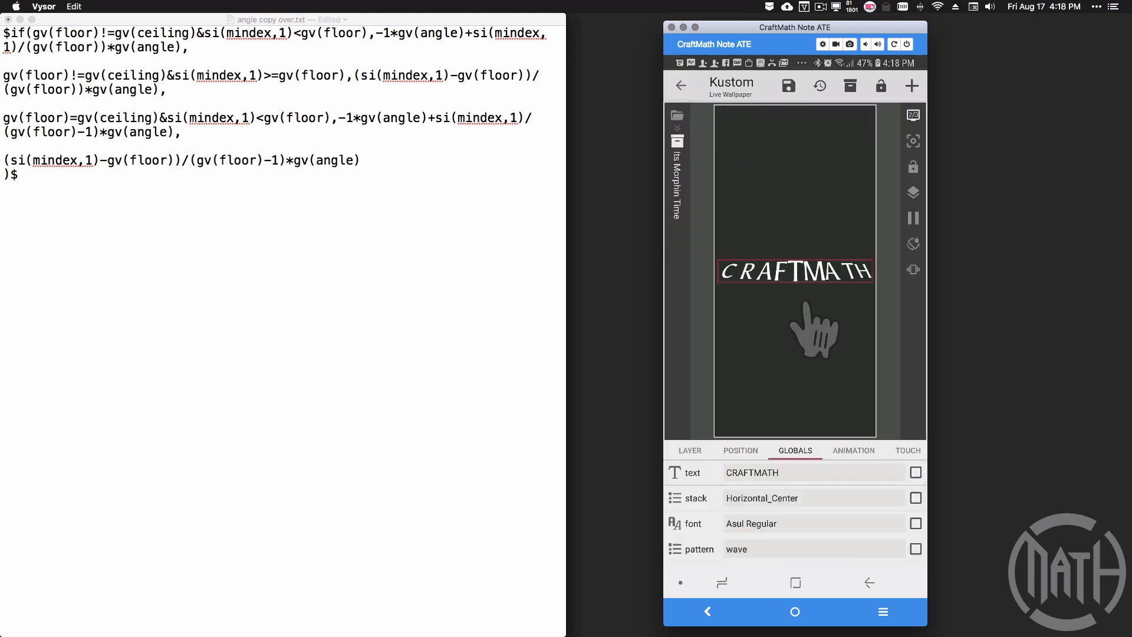
scroll("down", 3)
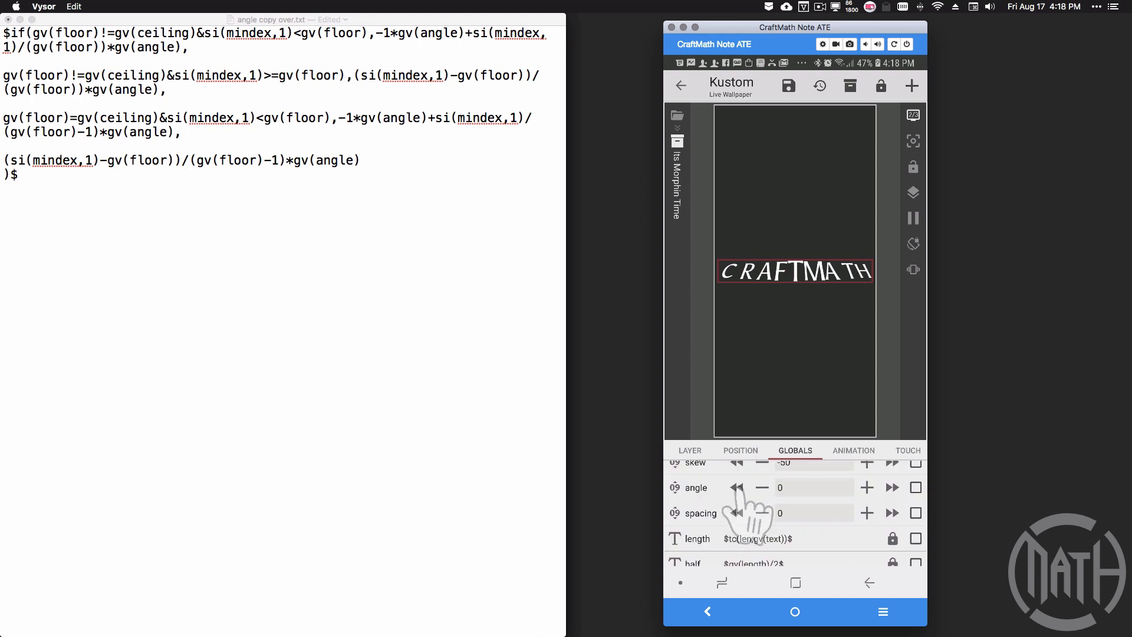
left_click(736, 488)
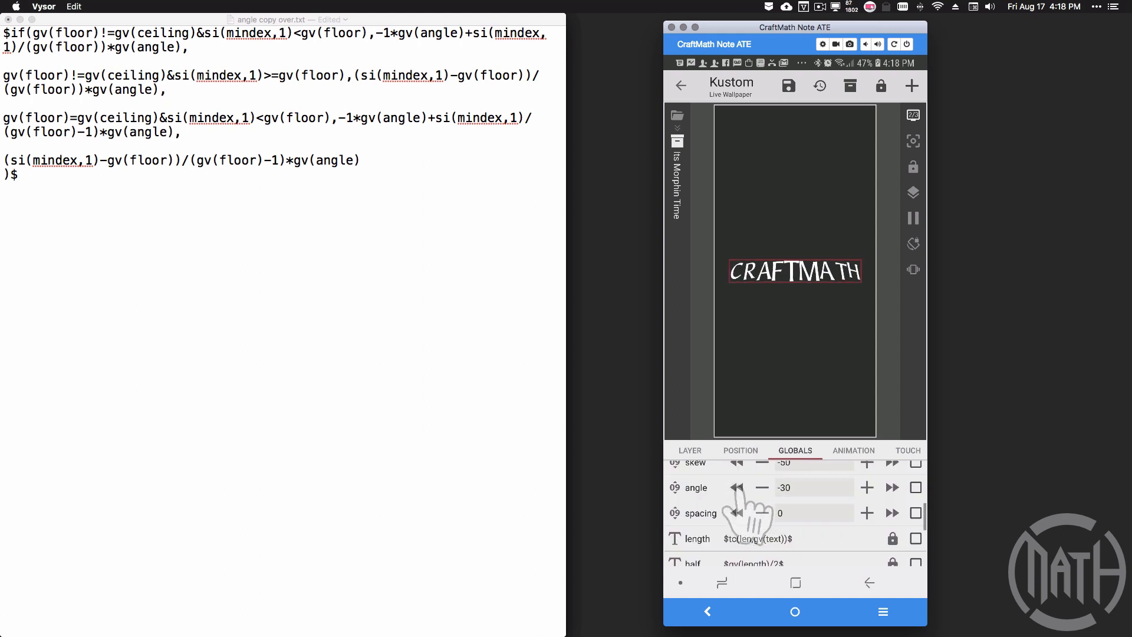
left_click(893, 488)
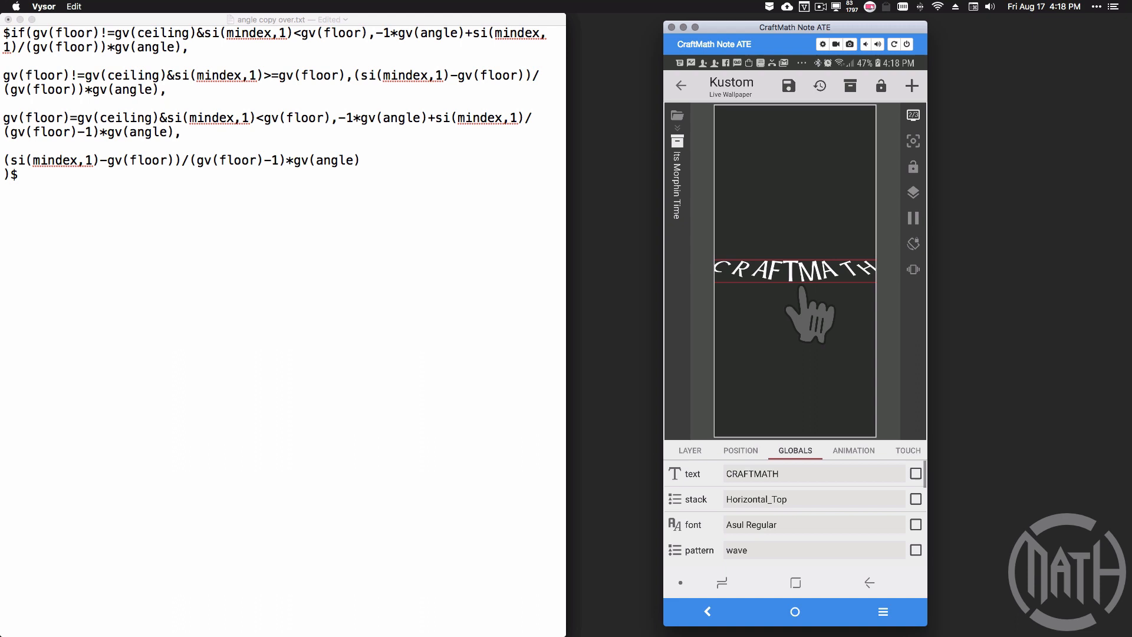
scroll("down", 3)
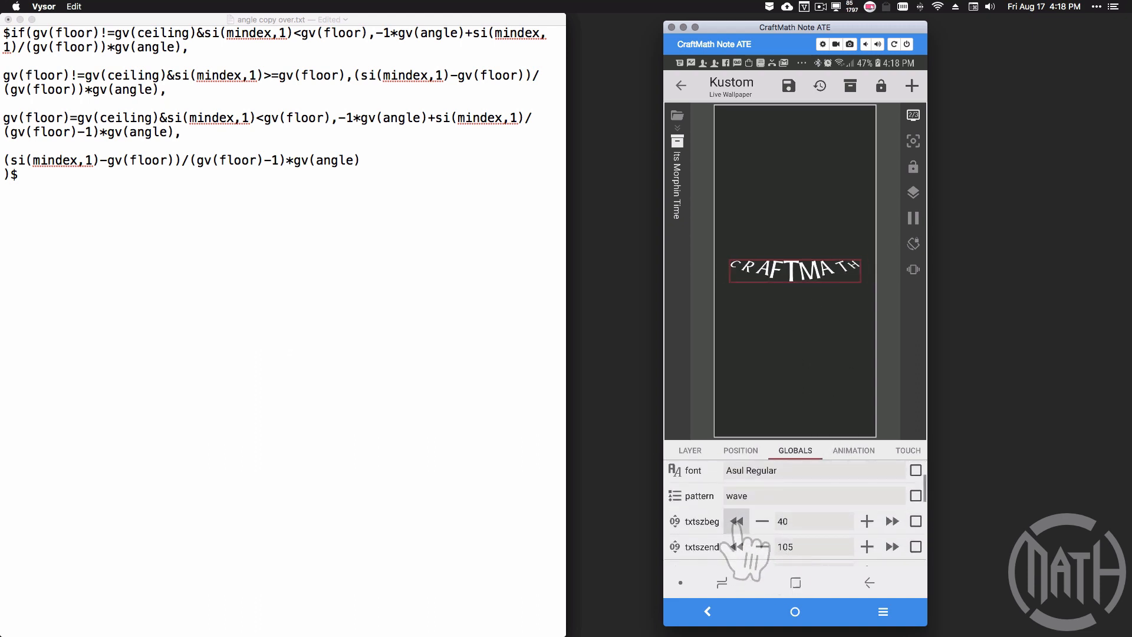
left_click(736, 521)
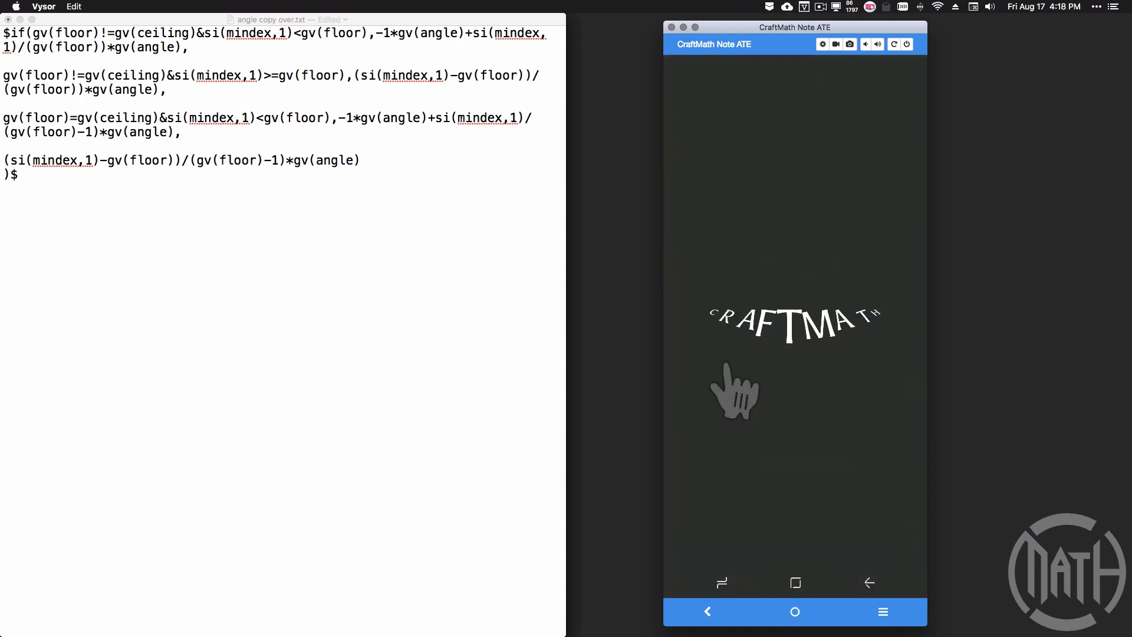
mouse_move(806, 396)
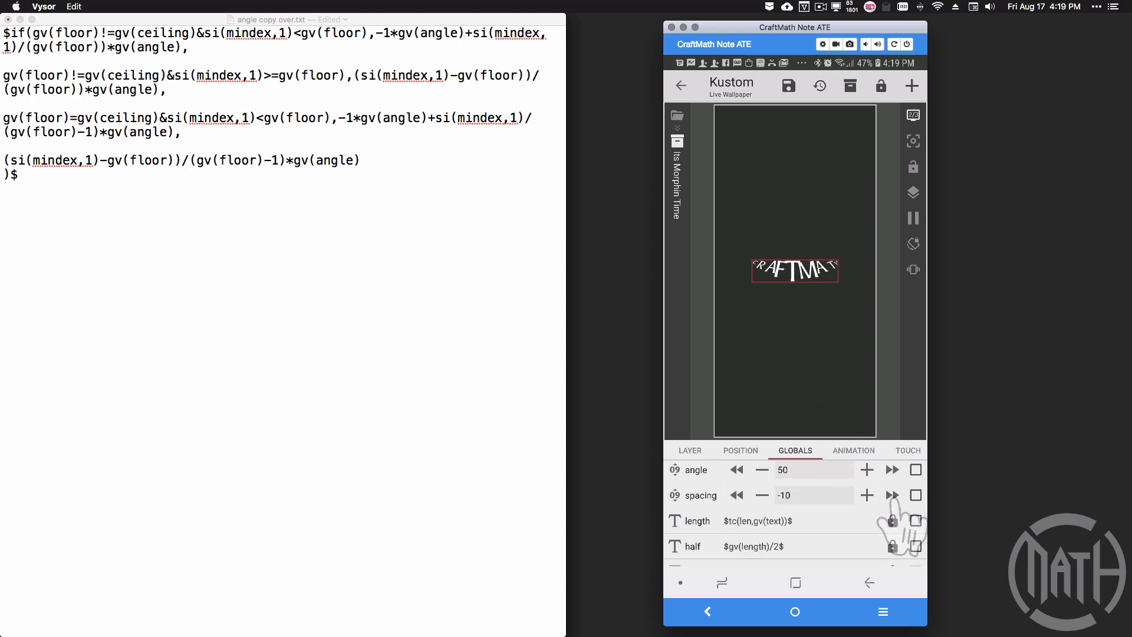
Raise letter spacing to 5 and step the angle up to 30, with skew at 140
left_click(892, 496)
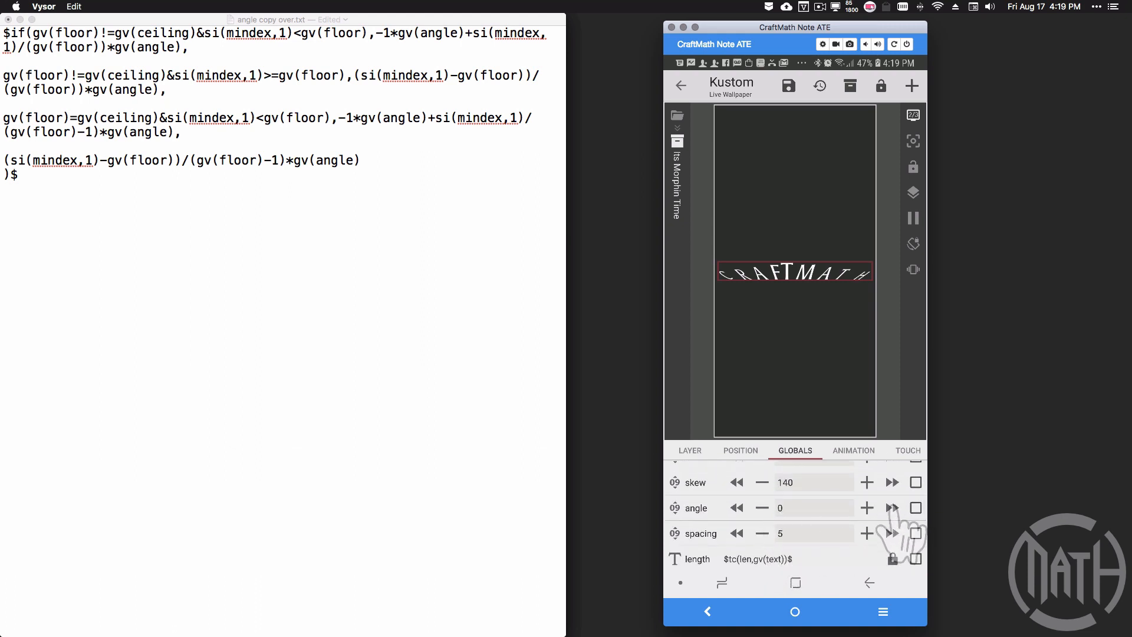
left_click(892, 508)
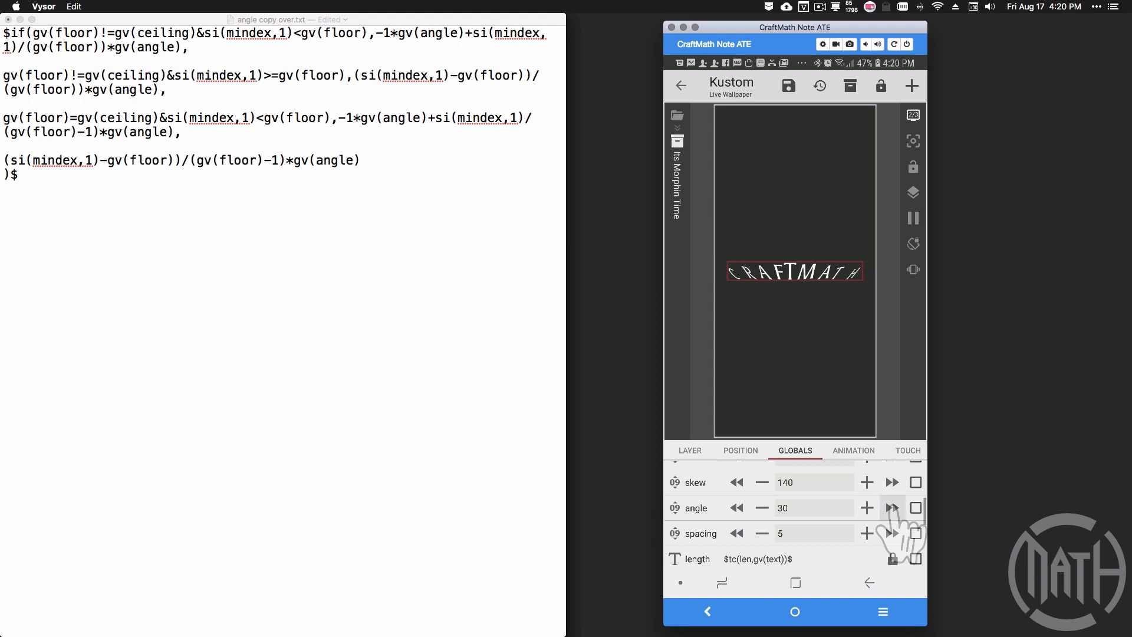
left_click(736, 508)
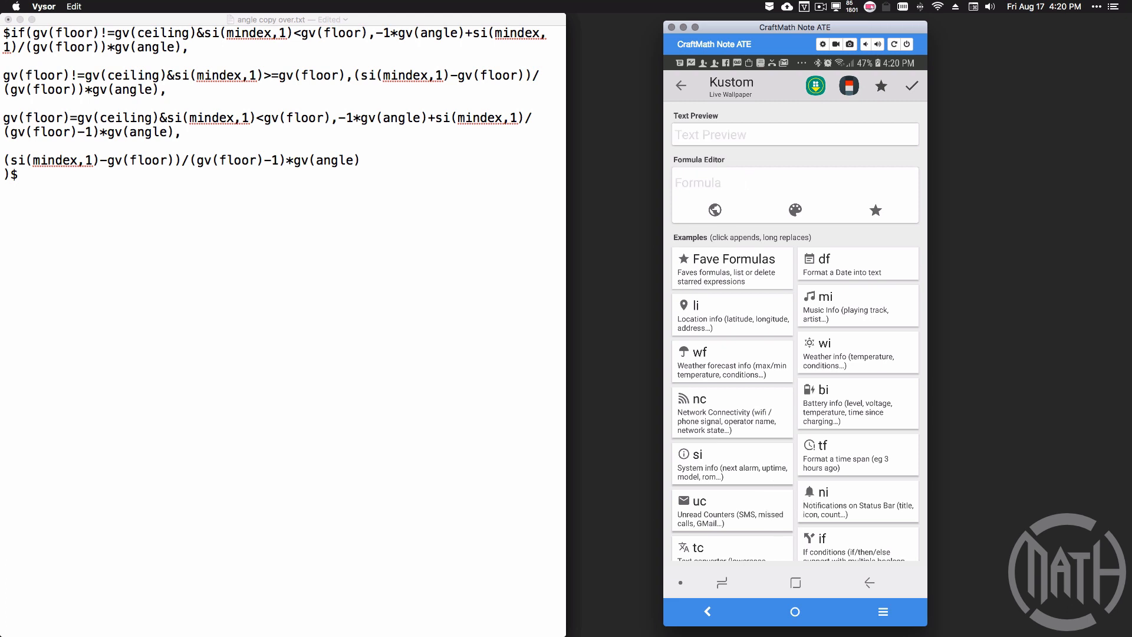
Enter EVENNUMBER as the text formula and scroll the Globals list
type("EVENNUMBER")
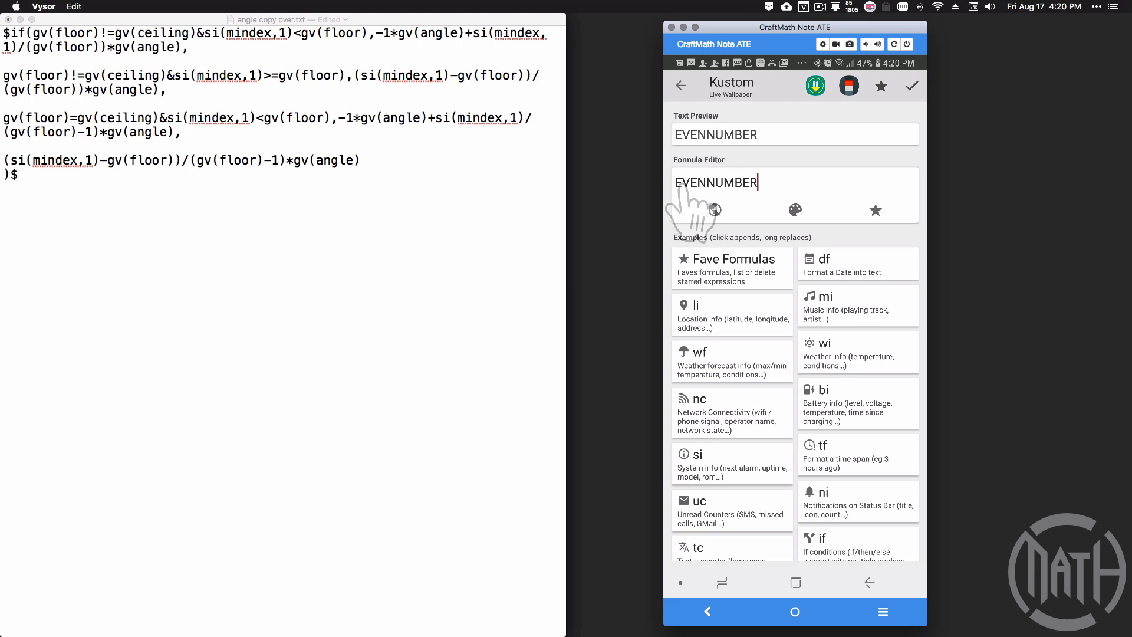
mouse_move(737, 209)
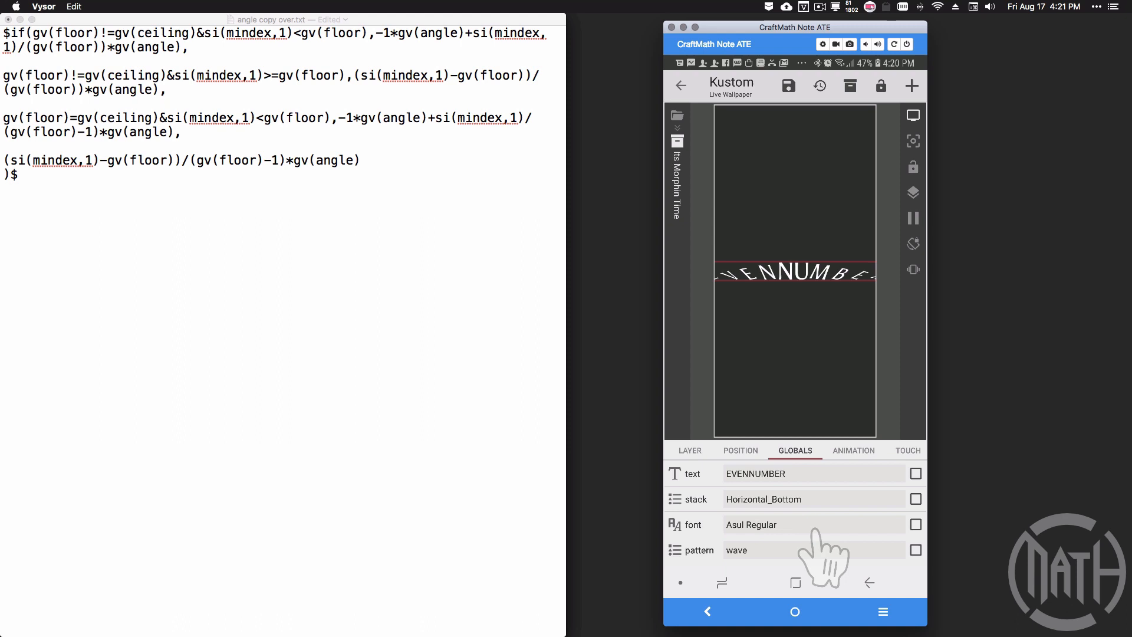
scroll("down", 3)
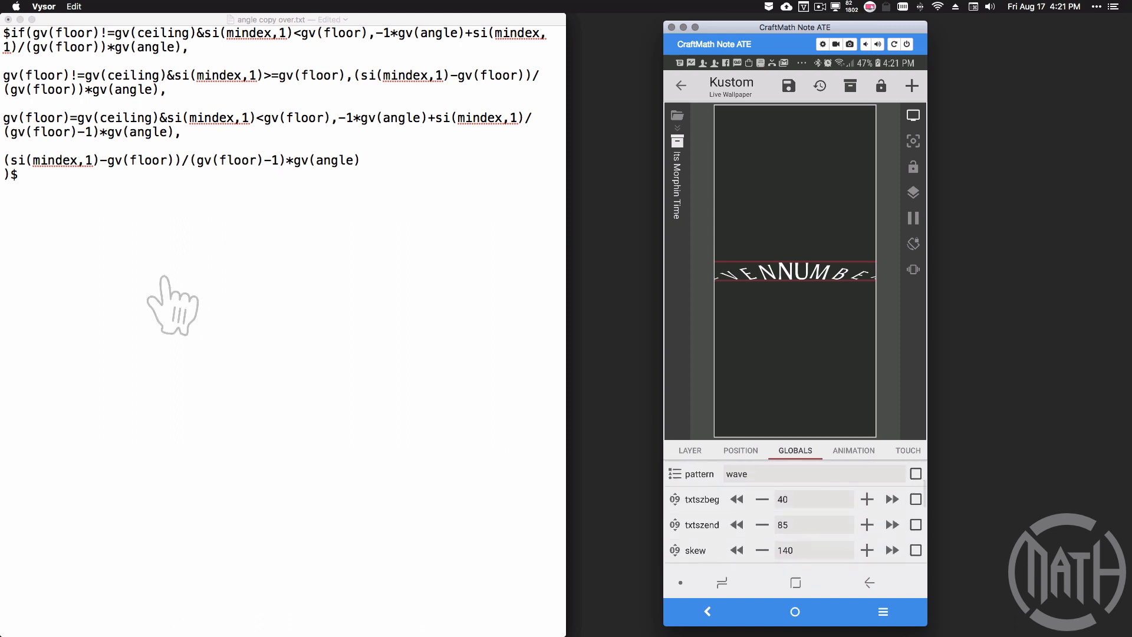
mouse_move(268, 134)
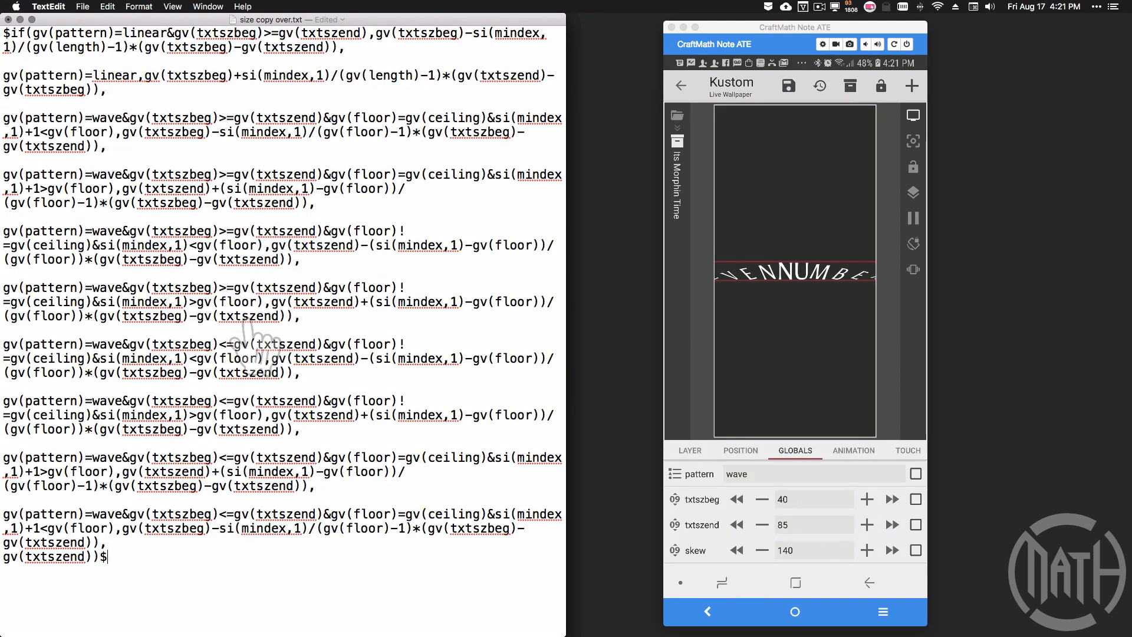
mouse_move(733, 271)
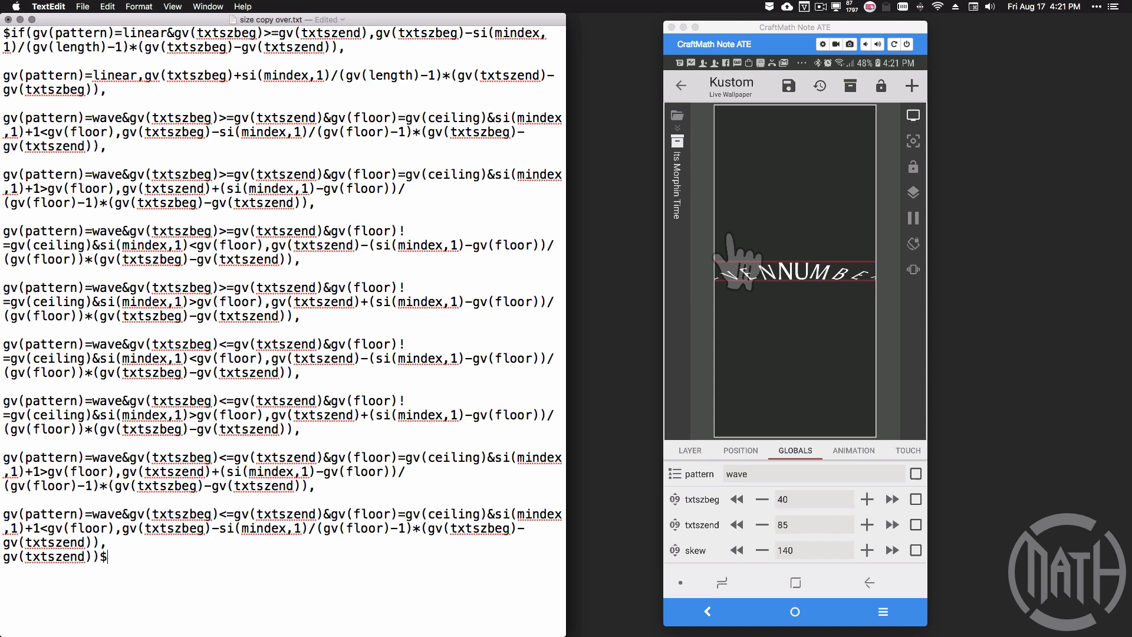
Select the wave text with start size 20 and view it on the home screen
left_click(762, 499)
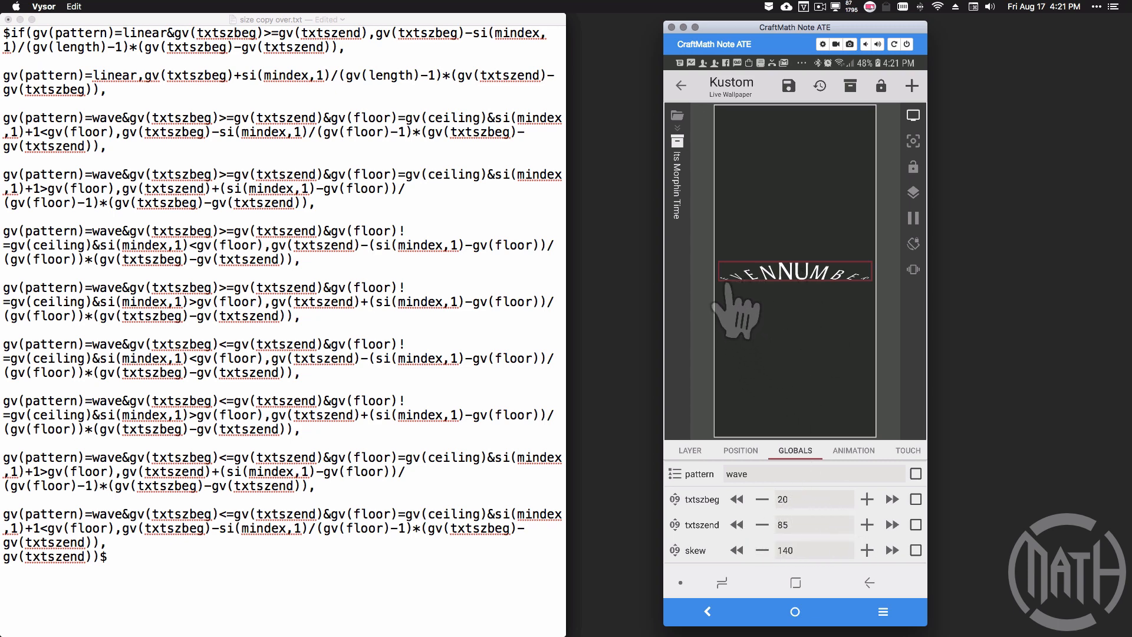
mouse_move(794, 303)
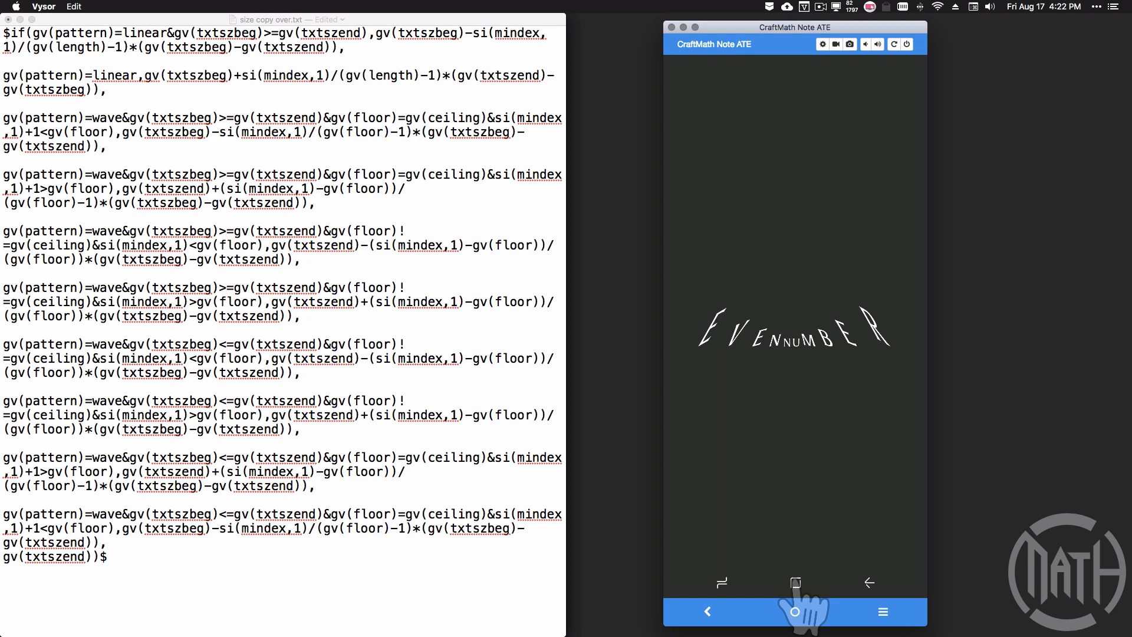
left_click(109, 556)
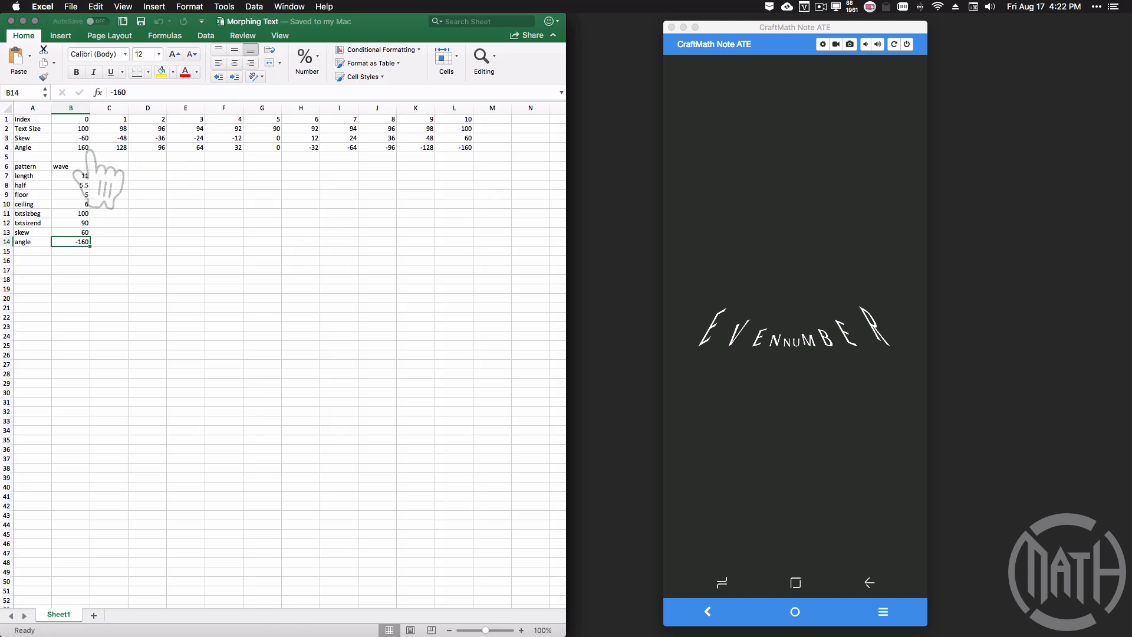
mouse_move(72, 151)
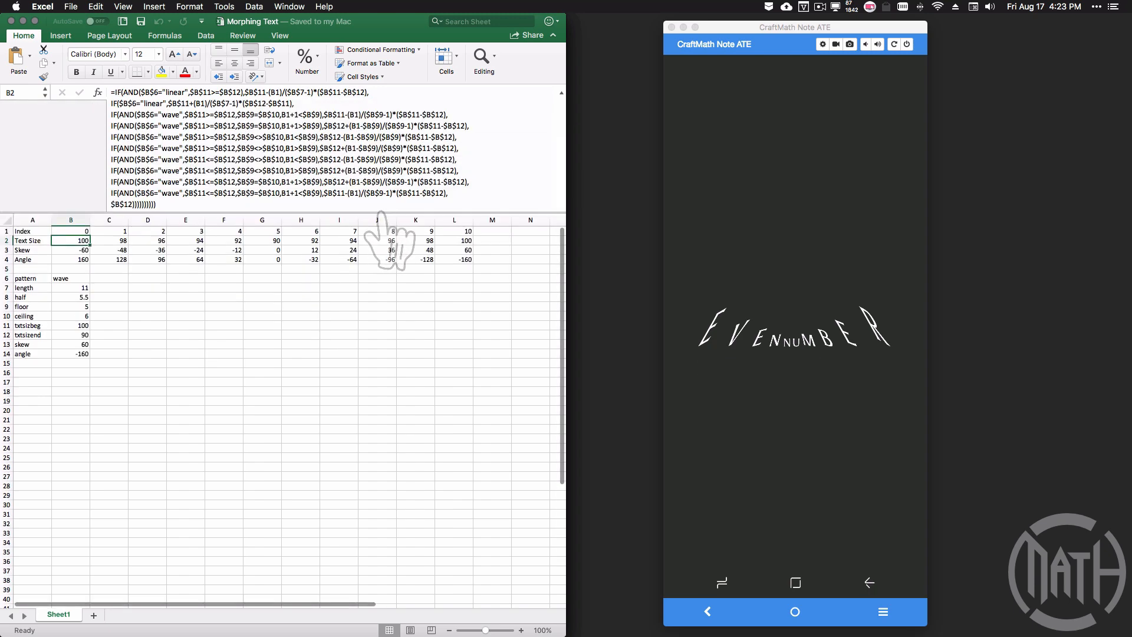
Select cell B2 to show the nested IF text-size formula
left_click(109, 240)
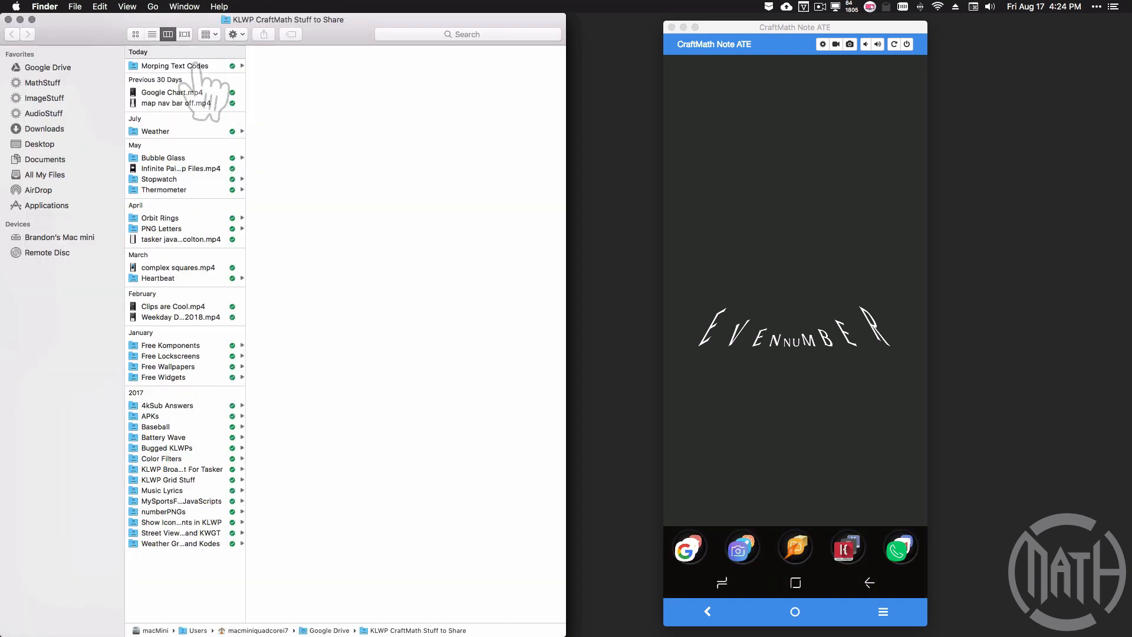
Rename the 'Morping Text Codes' folder to 'Morphing Text Codes'
left_click(175, 65)
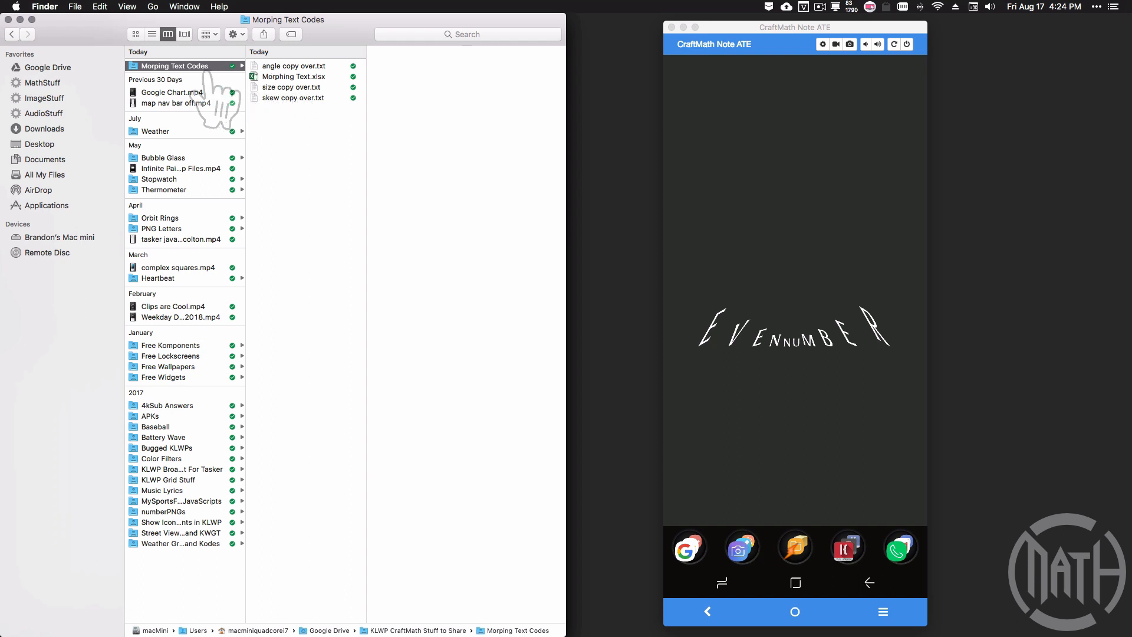
mouse_move(184, 76)
type("h")
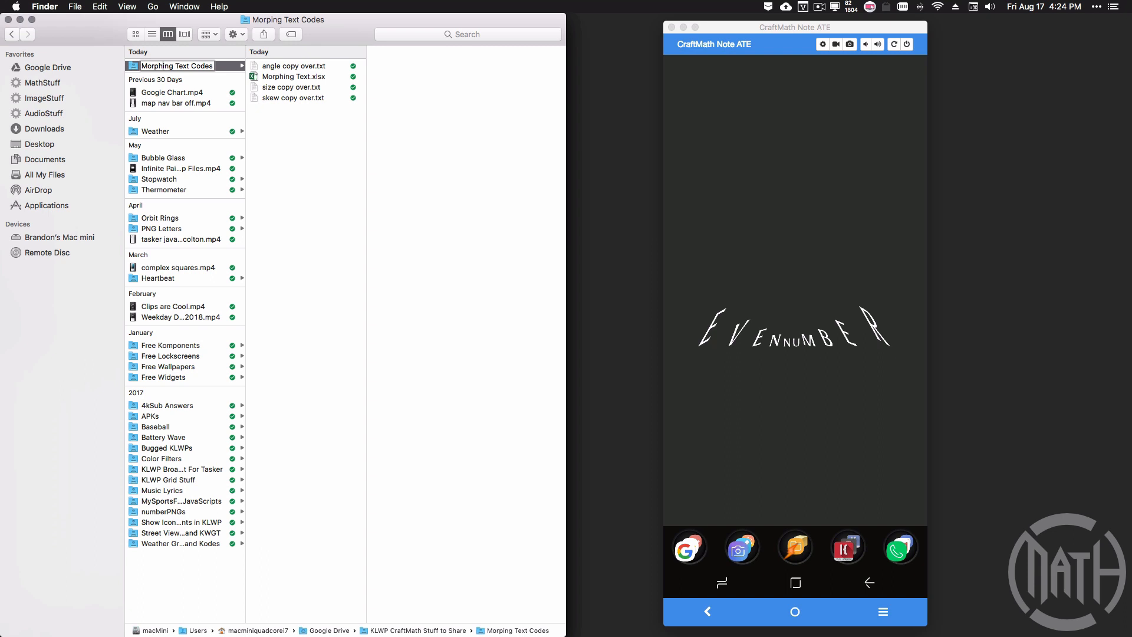
mouse_move(184, 289)
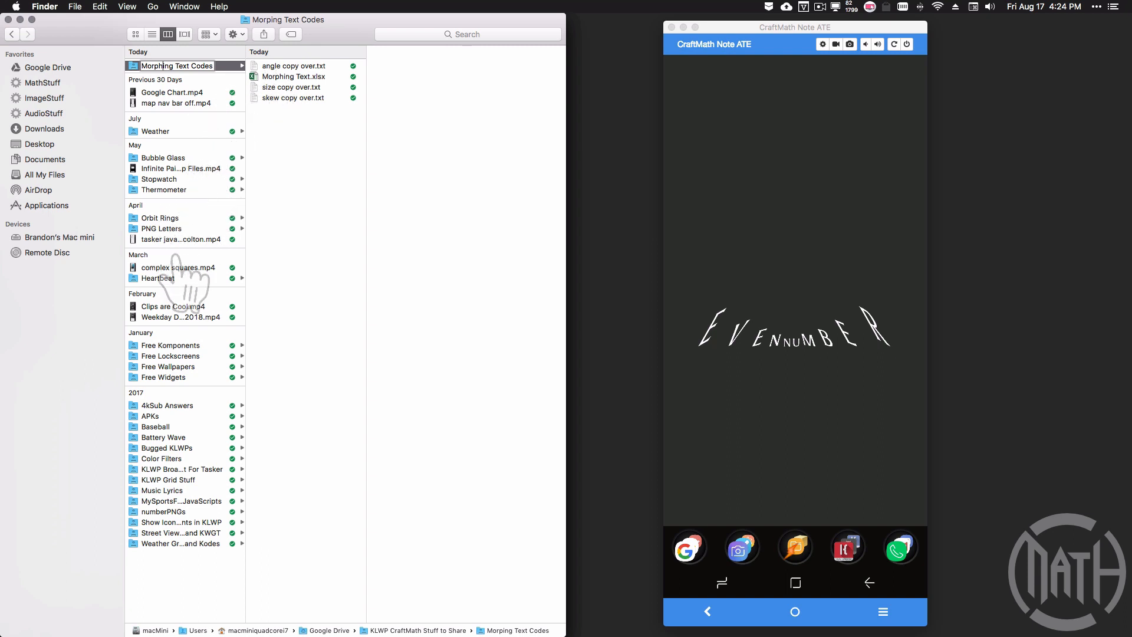
left_click(169, 345)
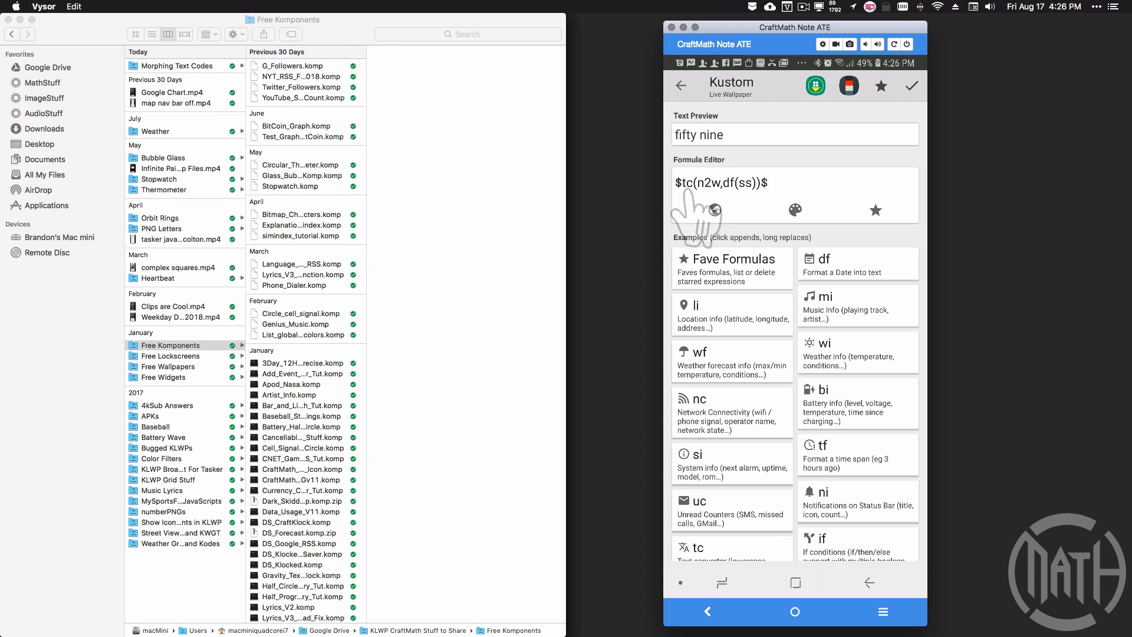
mouse_move(715, 209)
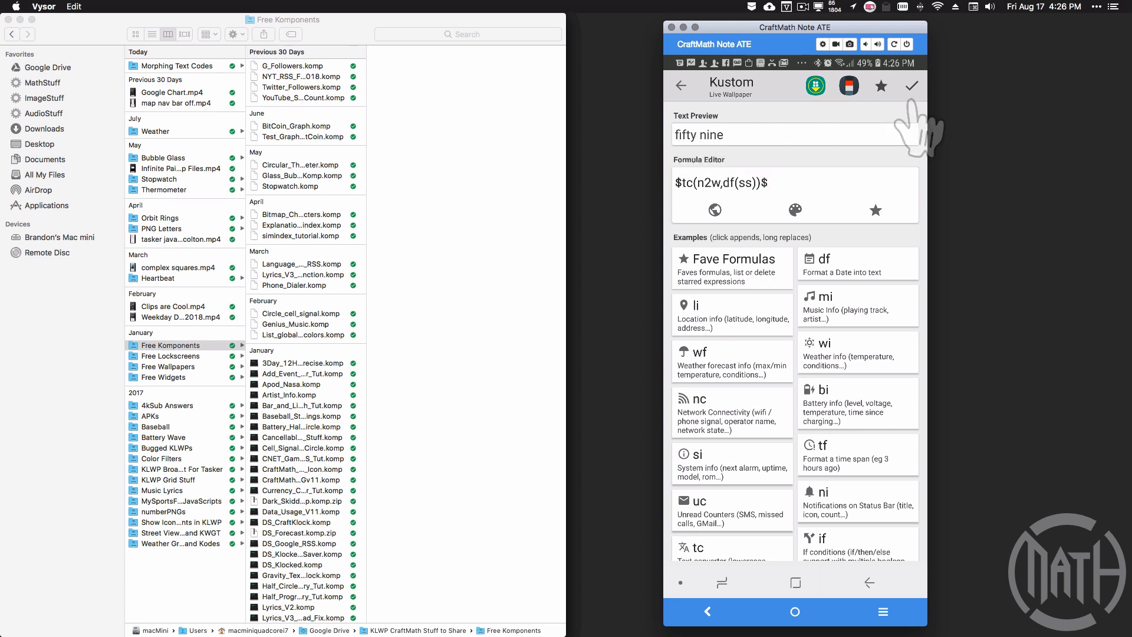
Save the $tc(n2w,df(ss))$ formula so the text spells out the seconds
left_click(912, 85)
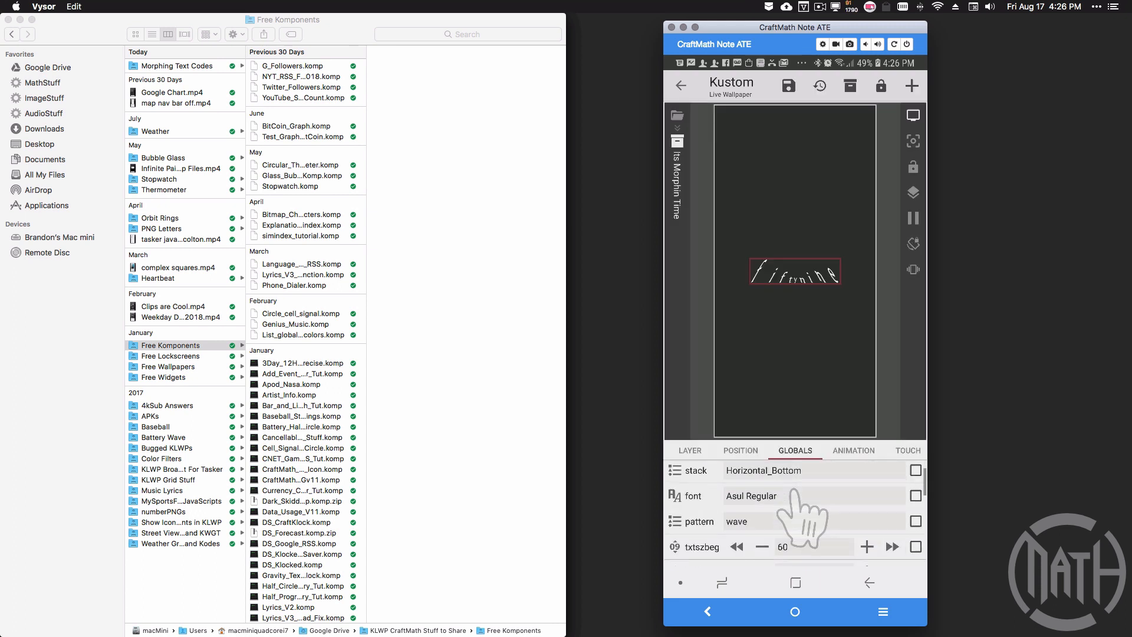